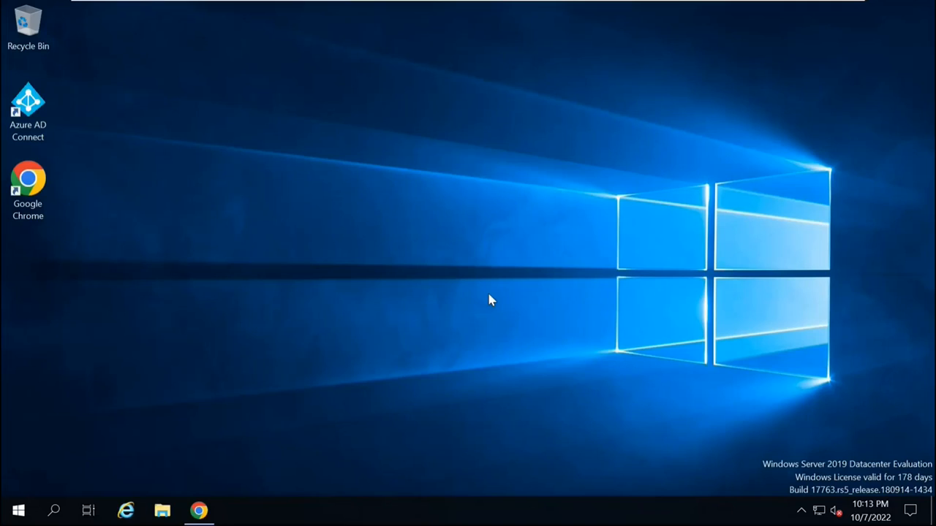
mouse_move(482, 292)
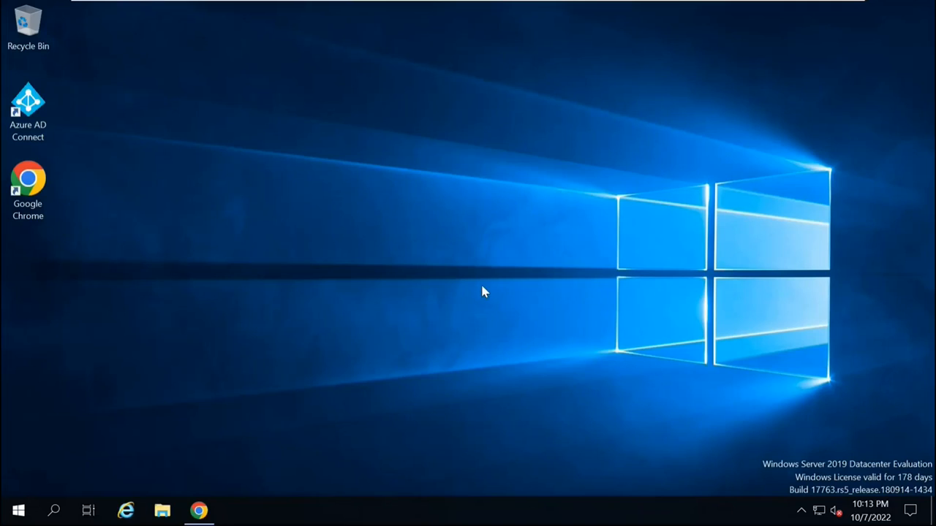
Step: Launch Azure AD Connect and begin configuring the existing sync setup
click(28, 109)
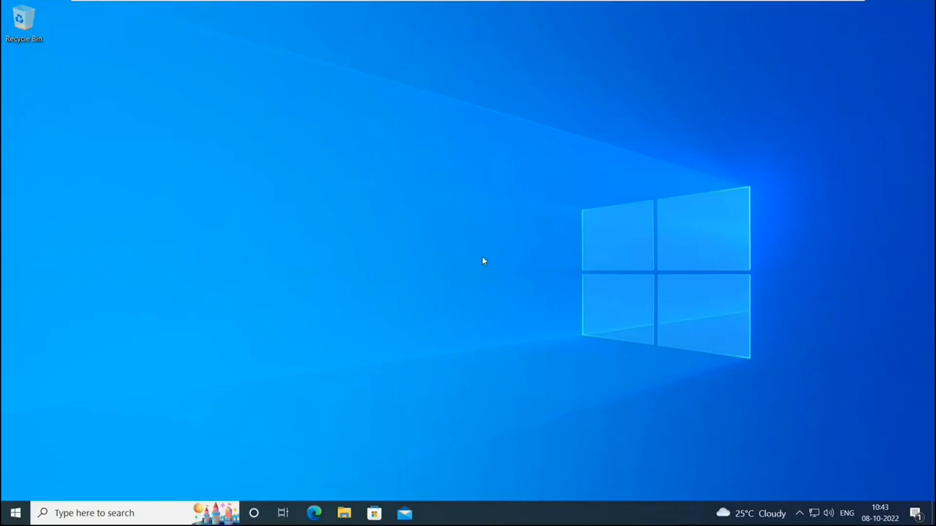
click(625, 11)
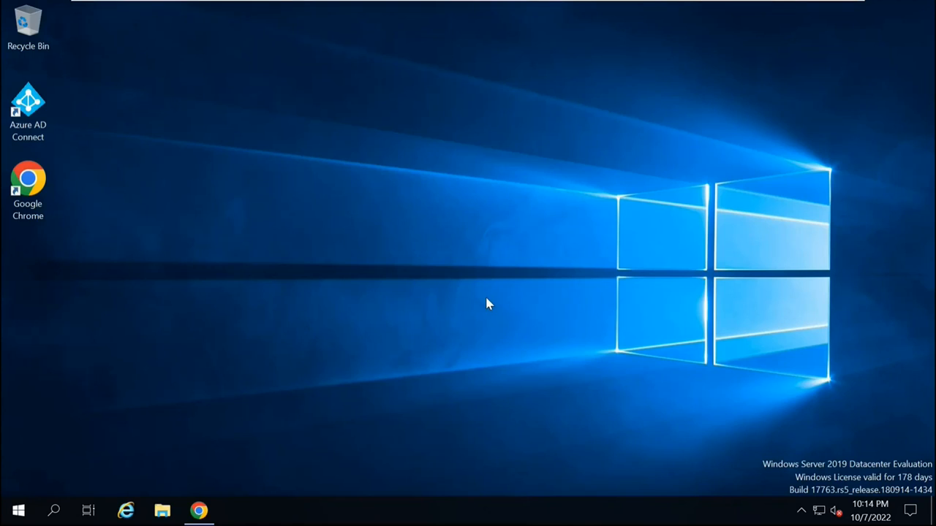
mouse_move(461, 333)
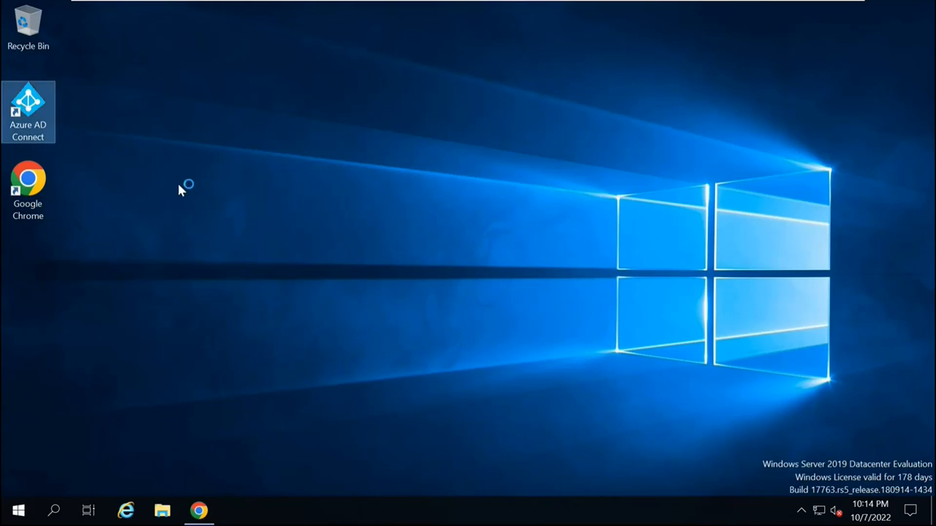
mouse_move(429, 249)
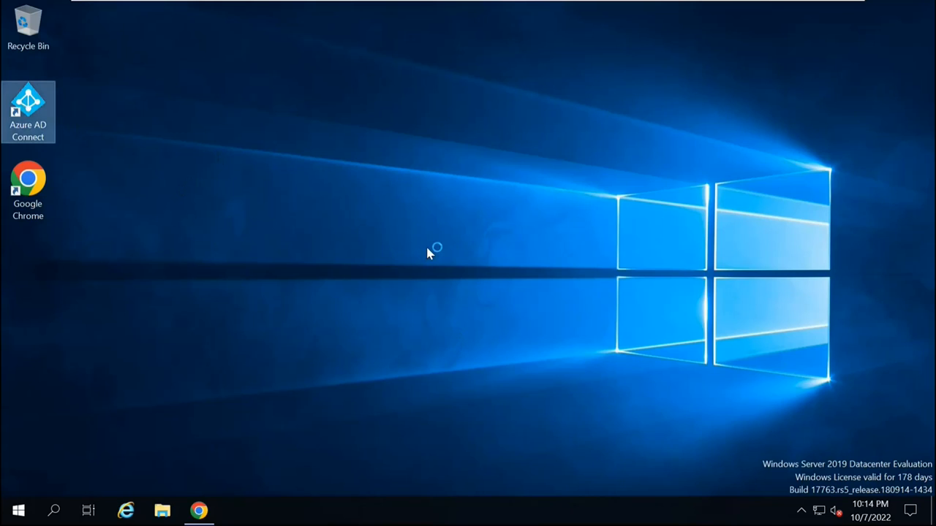
double_click(28, 111)
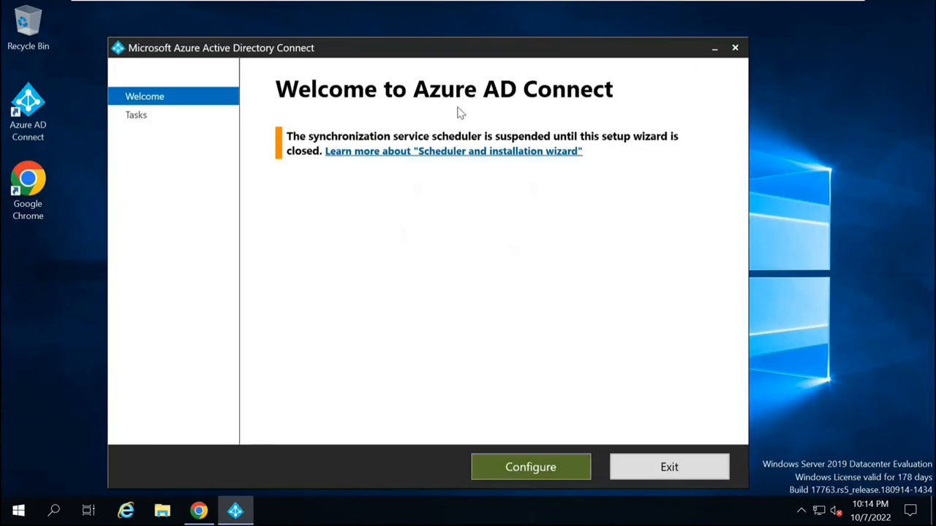
click(529, 466)
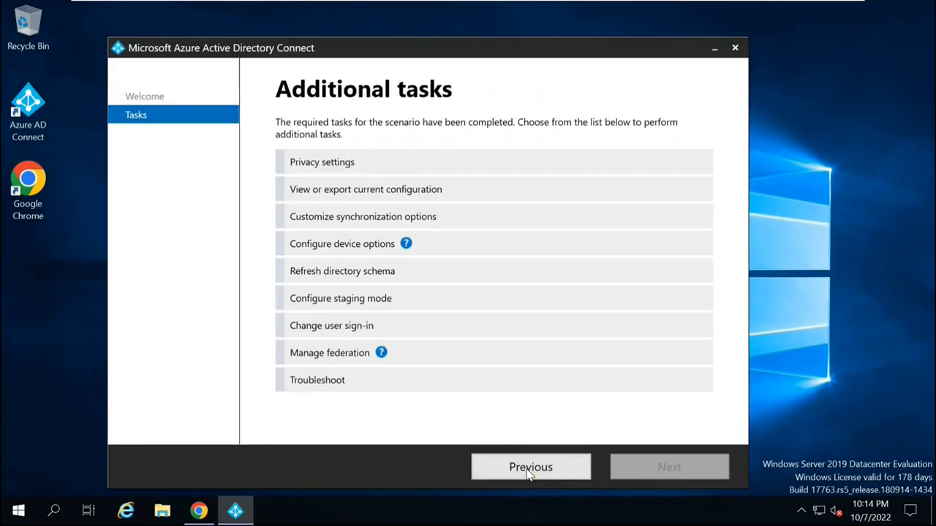
mouse_move(339, 325)
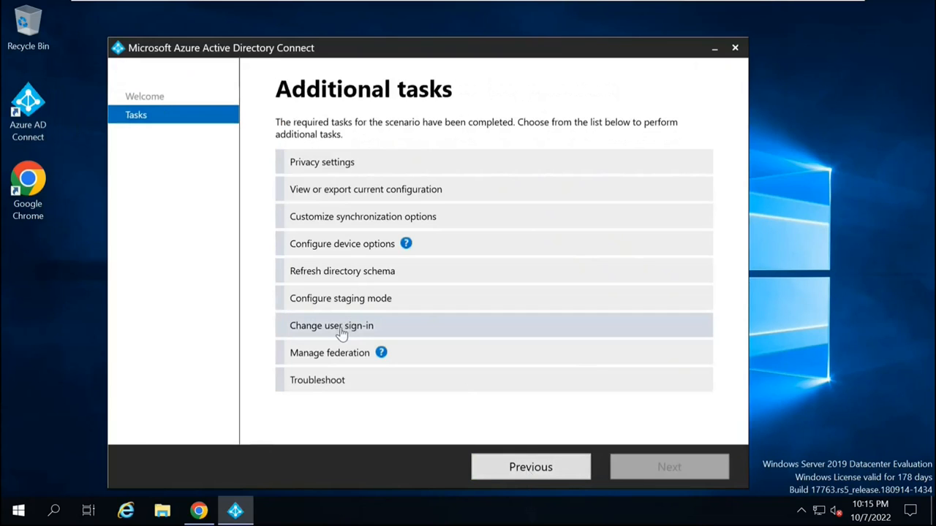
Step: Choose Change user sign-in and authenticate with the Azure AD administrator password
click(331, 324)
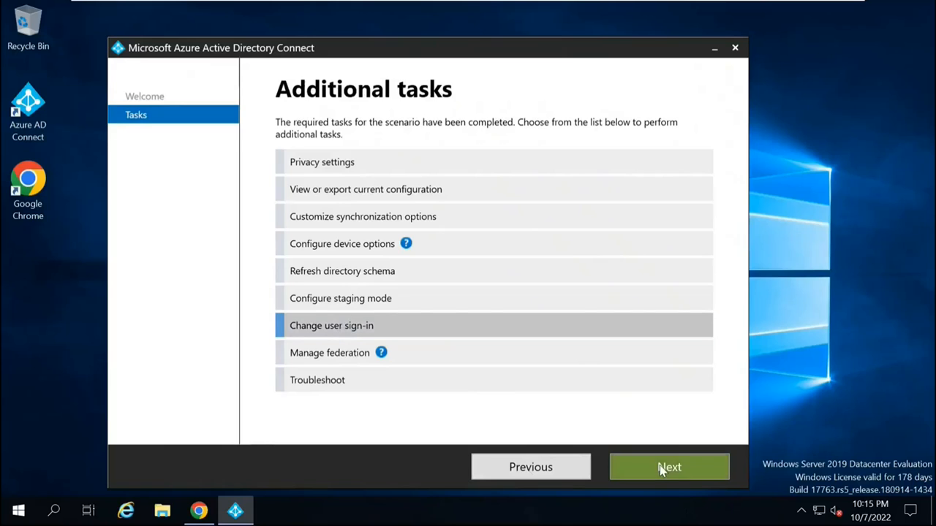
click(668, 466)
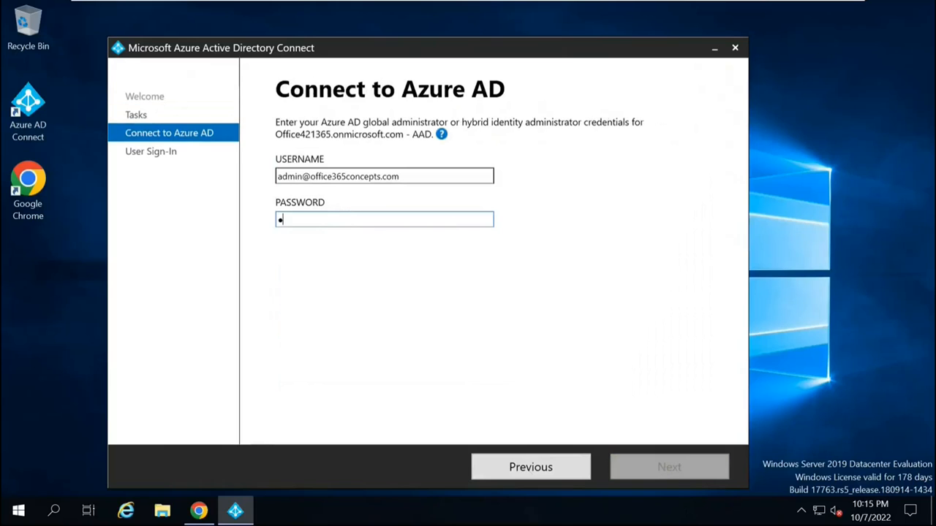
text(password)
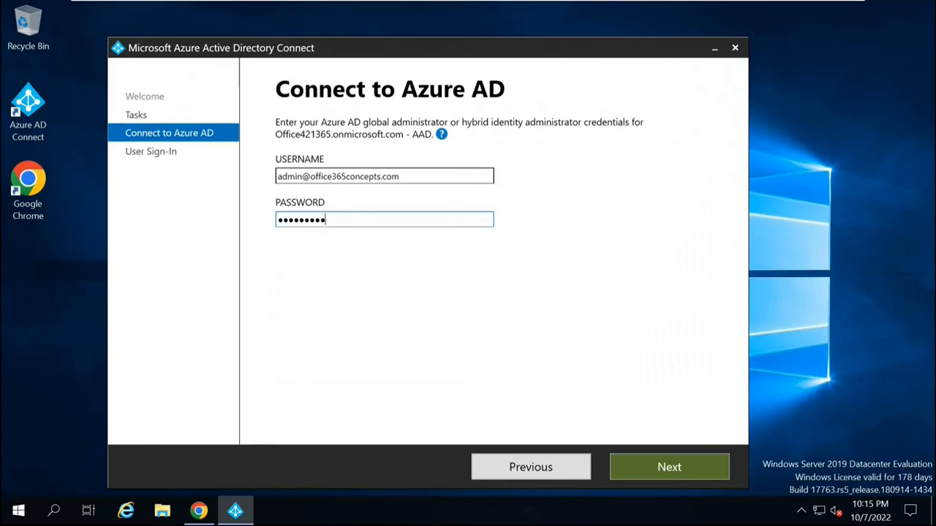
click(668, 467)
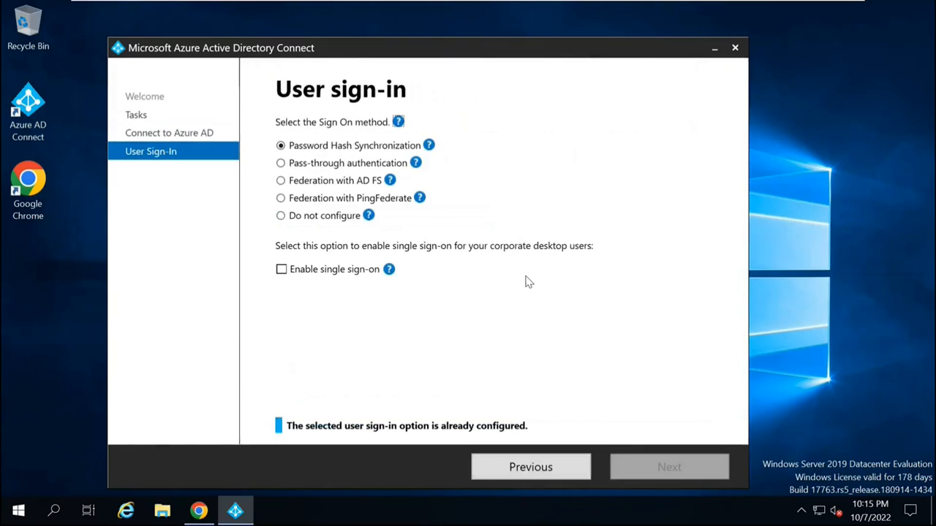
mouse_move(373, 101)
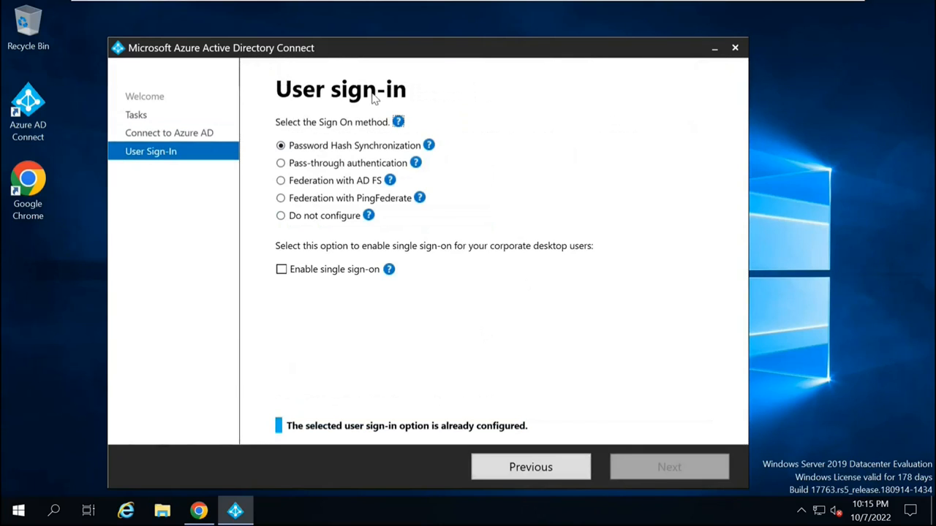
mouse_move(400, 160)
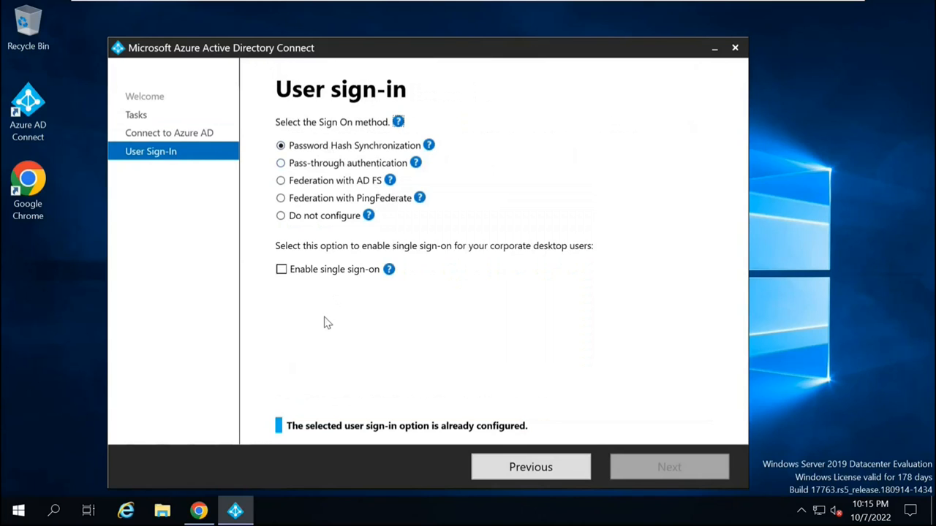
Step: Enable single sign-on for corporate desktop users and continue to the SSO setup
click(281, 269)
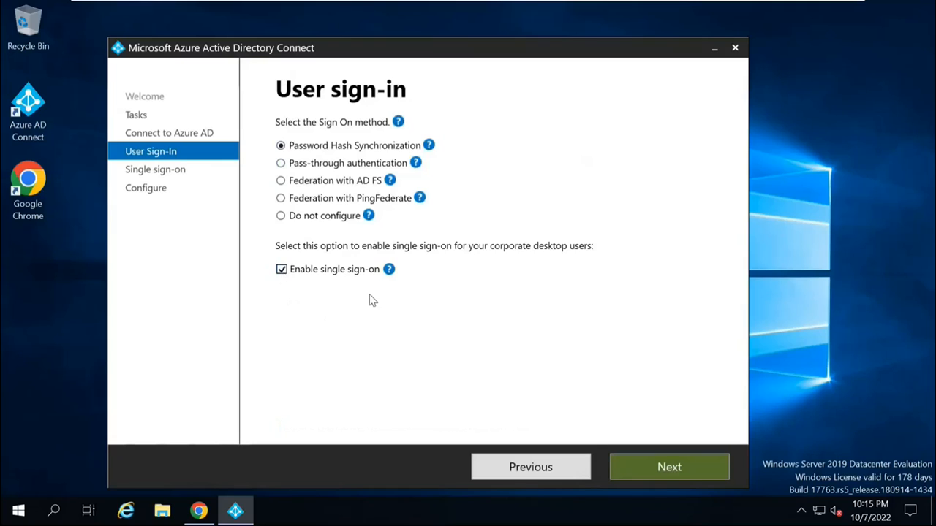
mouse_move(272, 275)
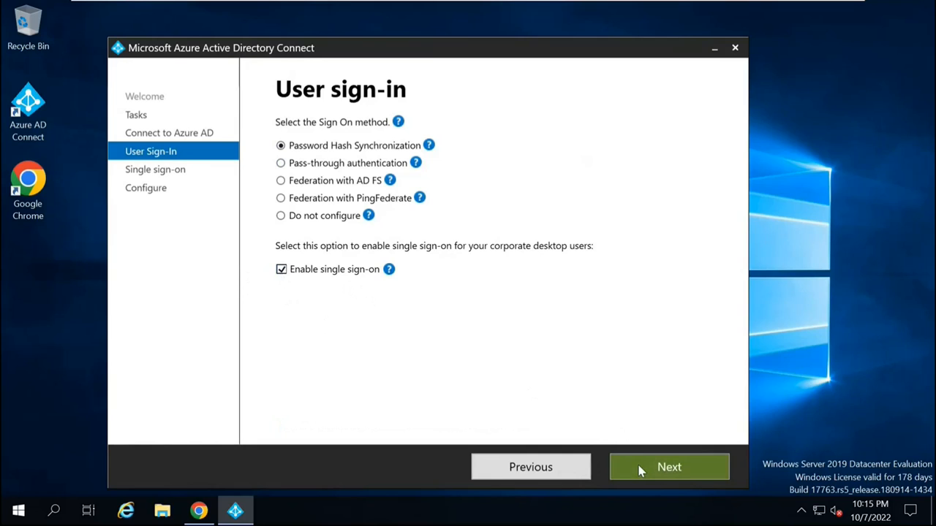
click(668, 467)
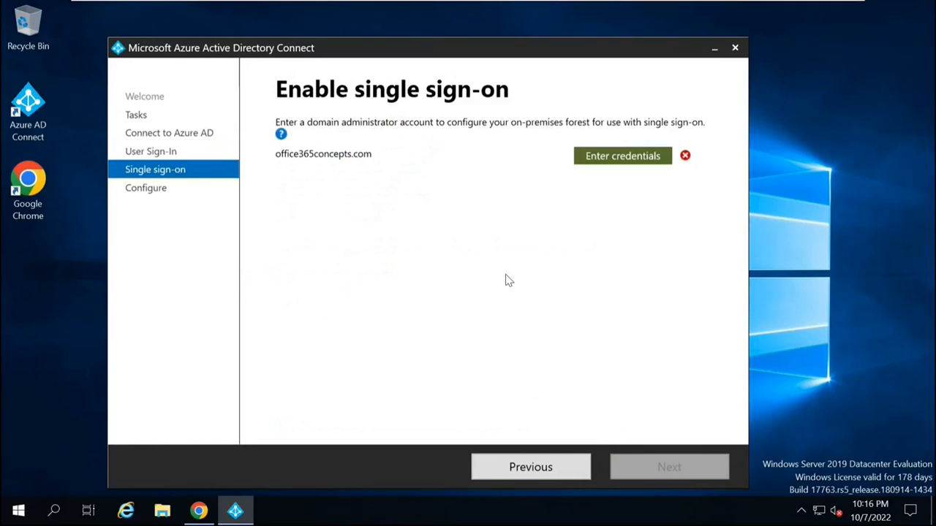
mouse_move(446, 114)
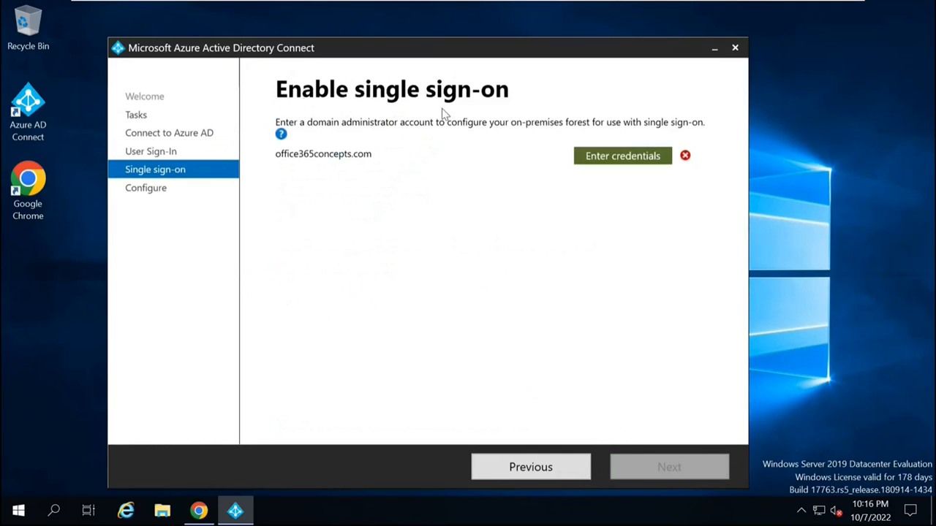
Step: Enter office365concepts\administrator credentials for the forest and continue to the ready-to-configure summary
click(623, 155)
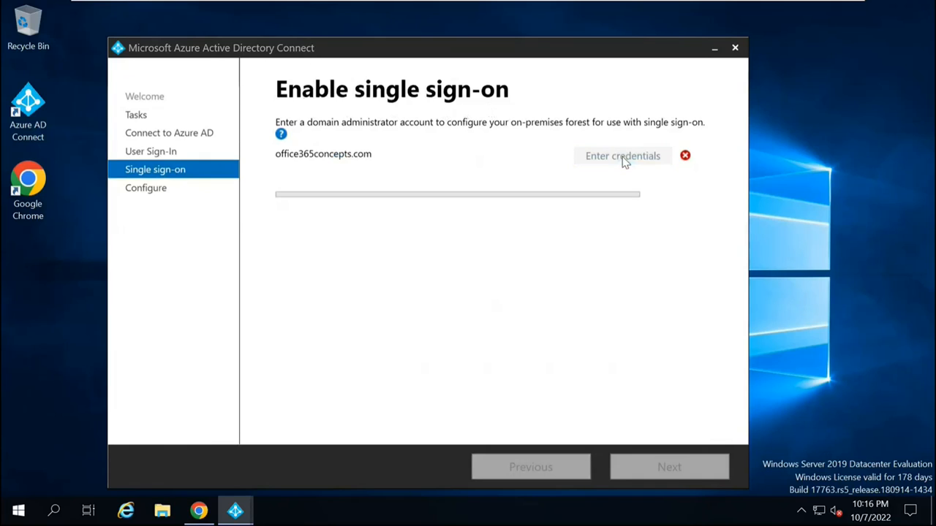
text(office365concept)
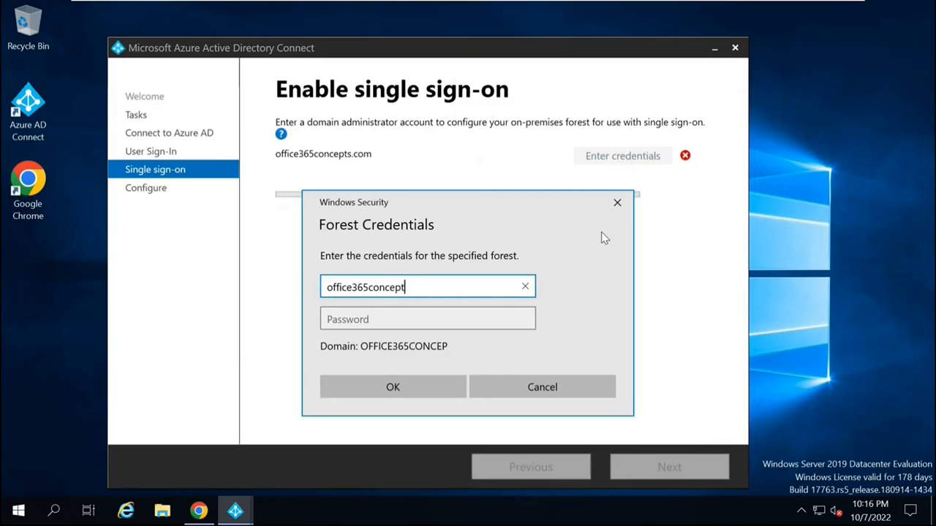
text(s\administrator)
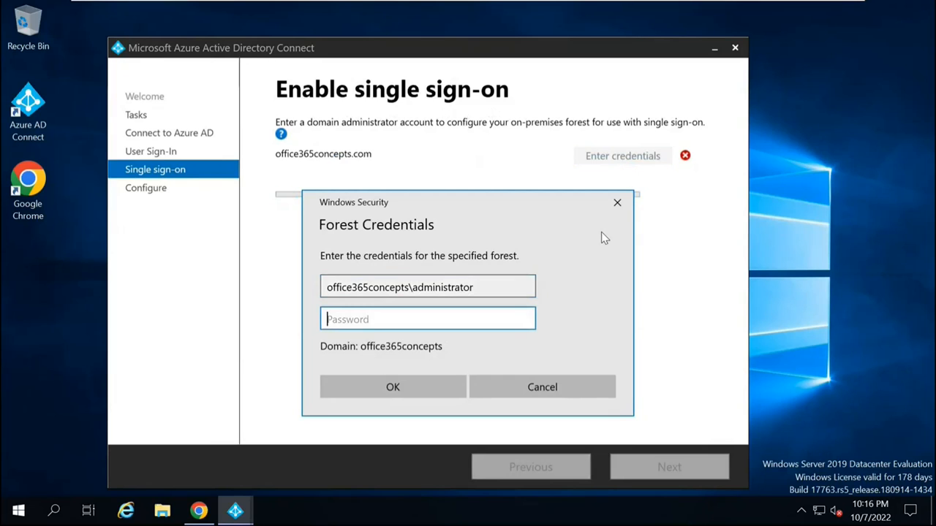
click(392, 386)
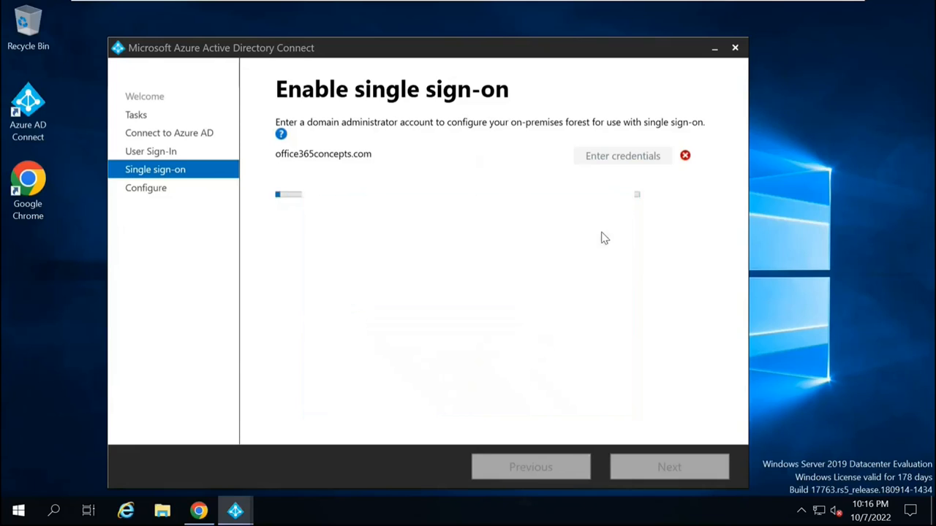
click(623, 155)
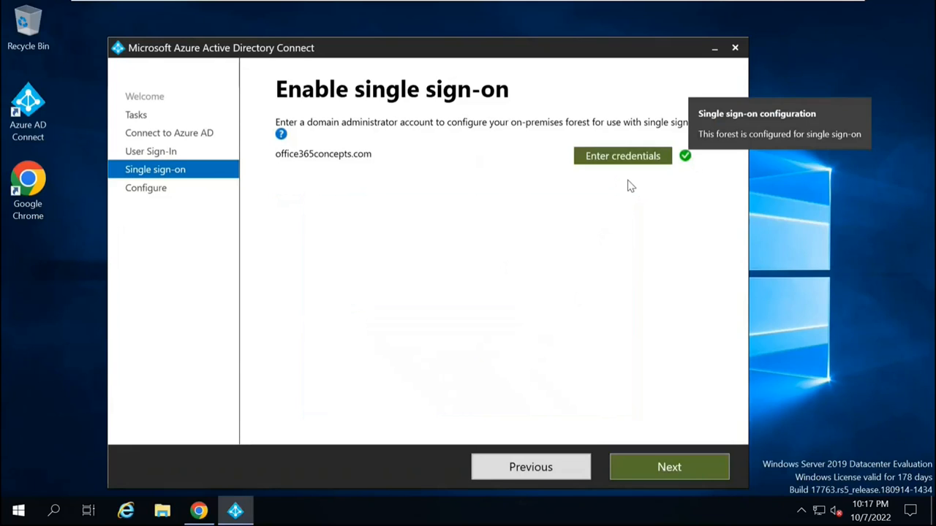
click(668, 467)
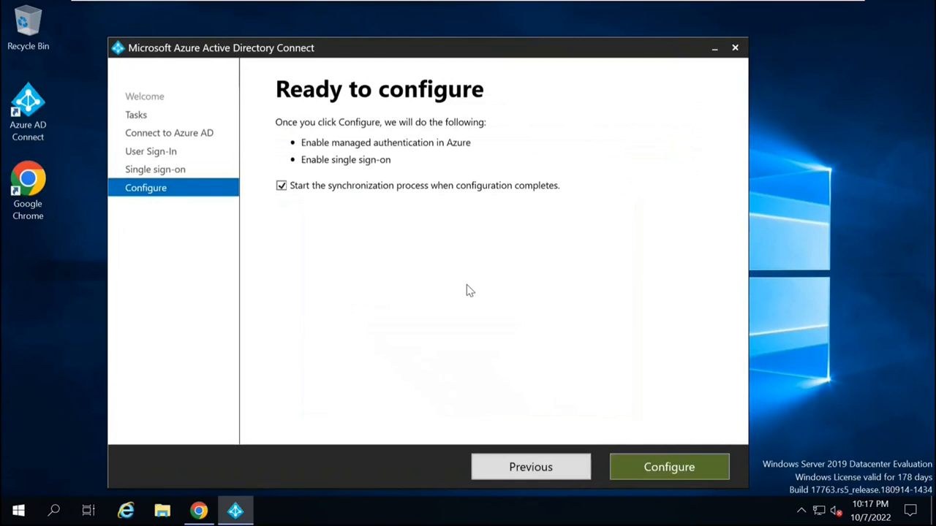
Step: Apply the sign-in configuration and exit the completed Azure AD Connect wizard
click(668, 466)
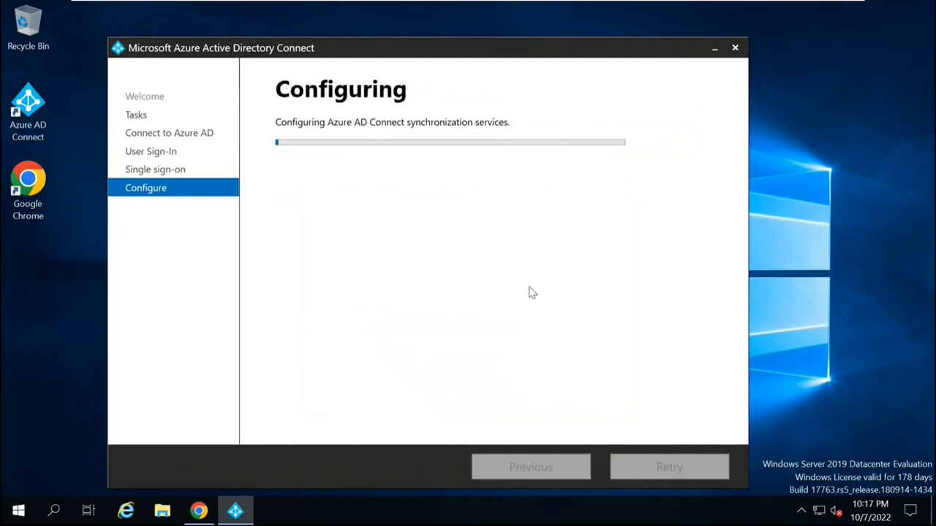
mouse_move(509, 251)
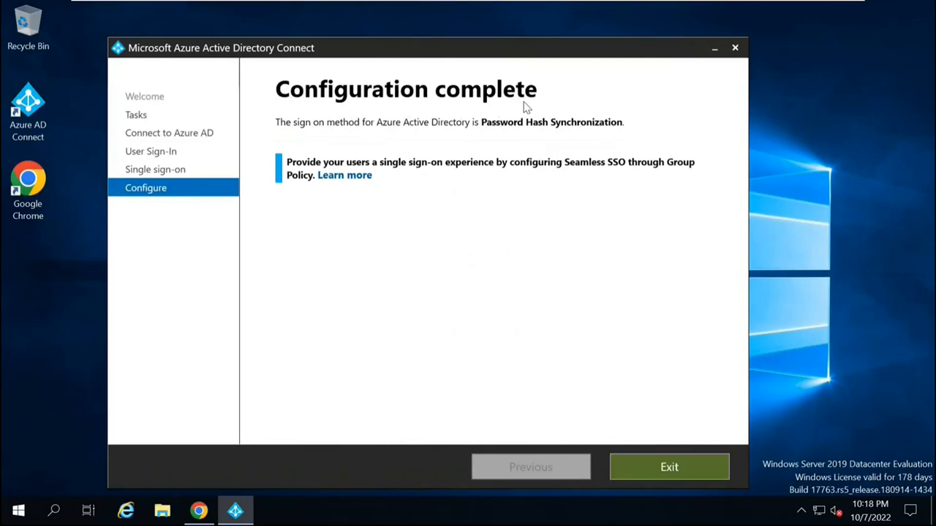
mouse_move(398, 176)
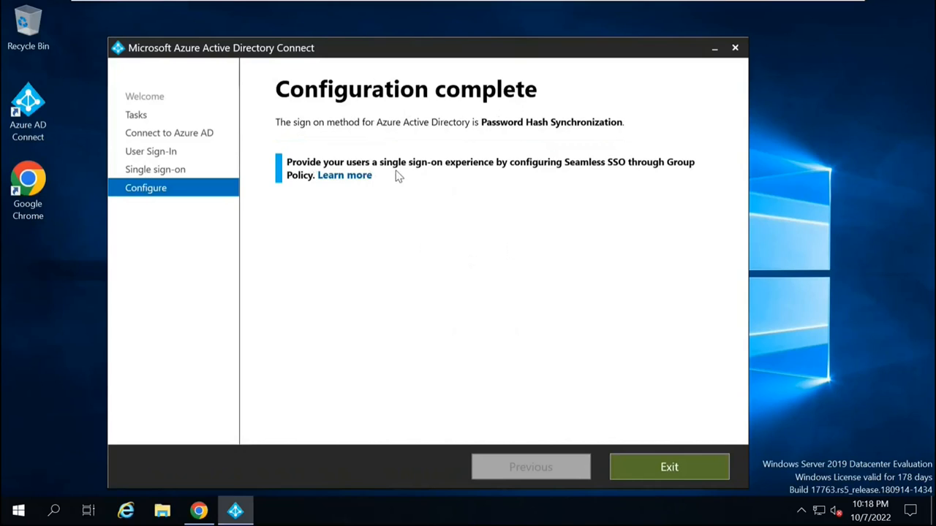
mouse_move(535, 184)
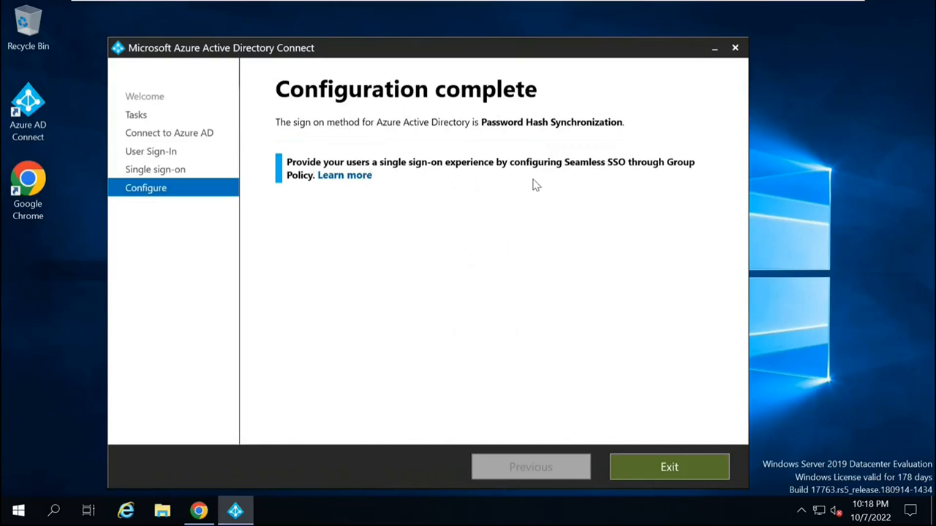
mouse_move(626, 184)
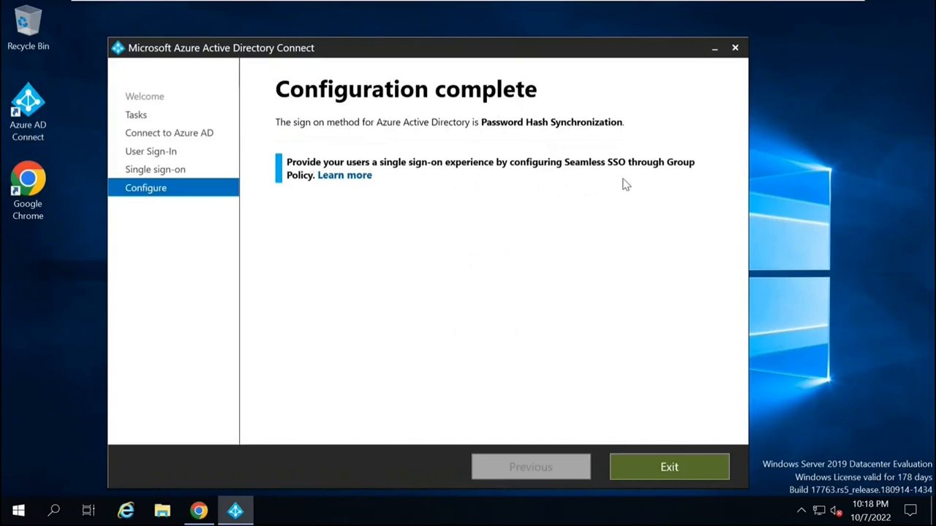
mouse_move(494, 254)
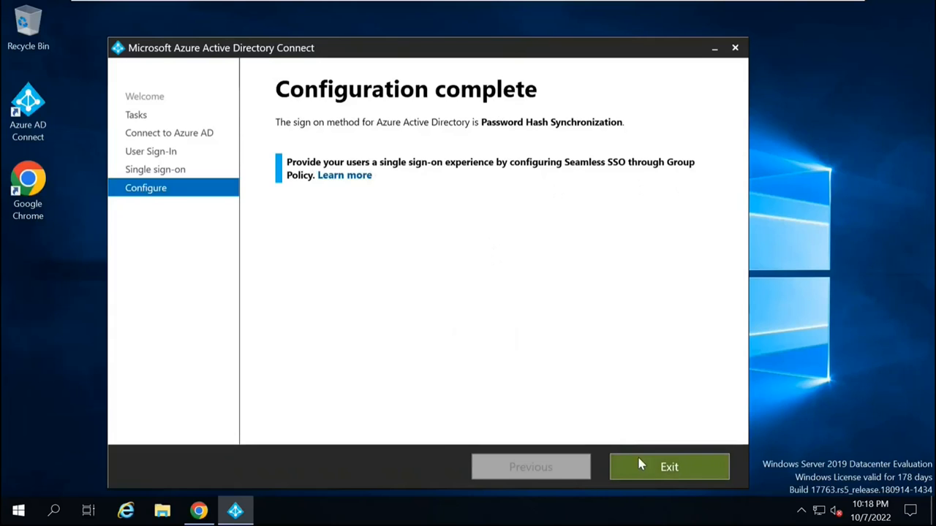
click(668, 466)
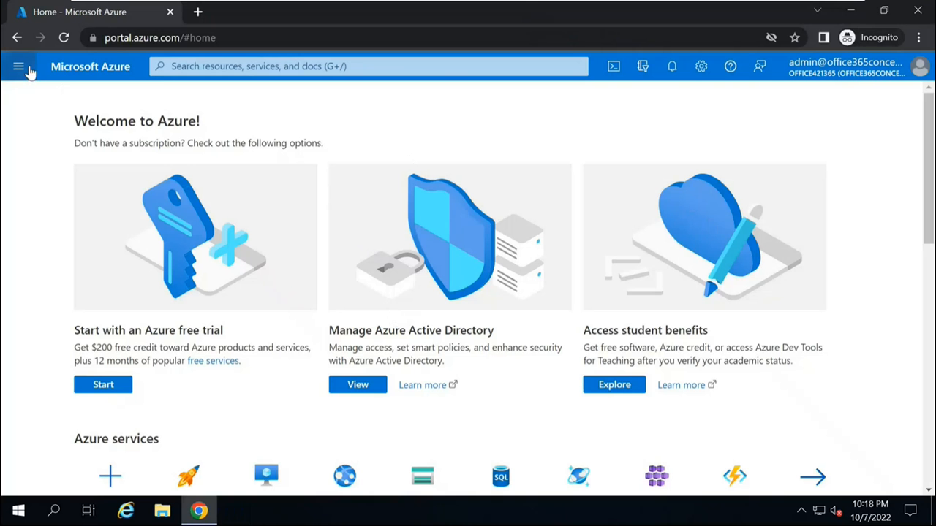
Step: Navigate to the Office421365 Azure Active Directory overview from the portal menu
click(18, 66)
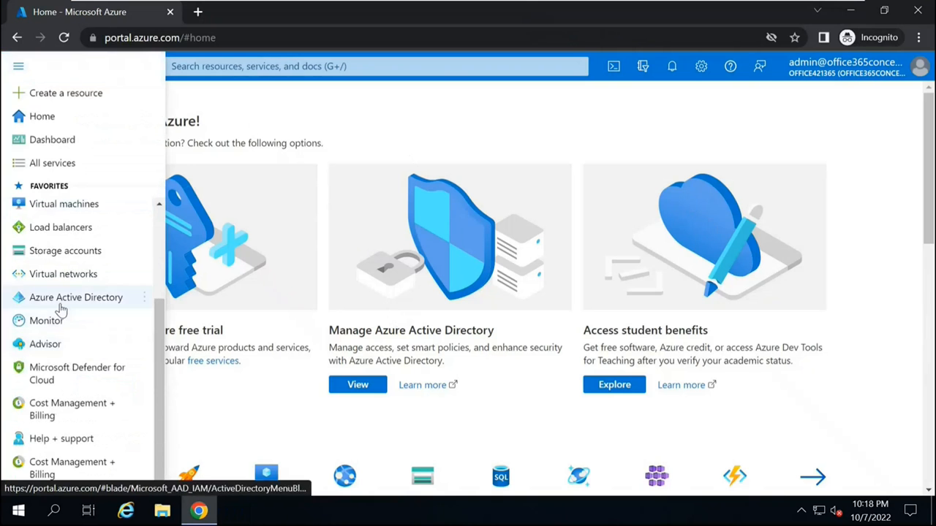
click(76, 297)
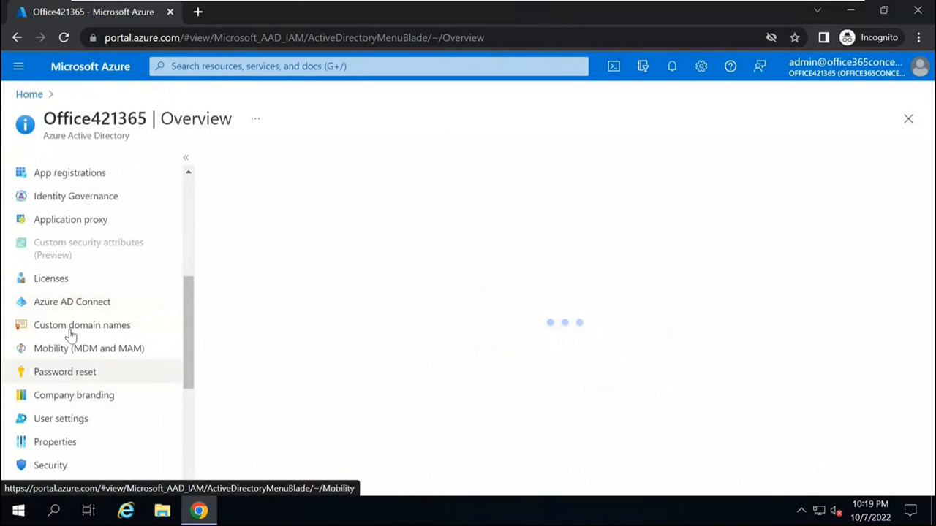
click(71, 301)
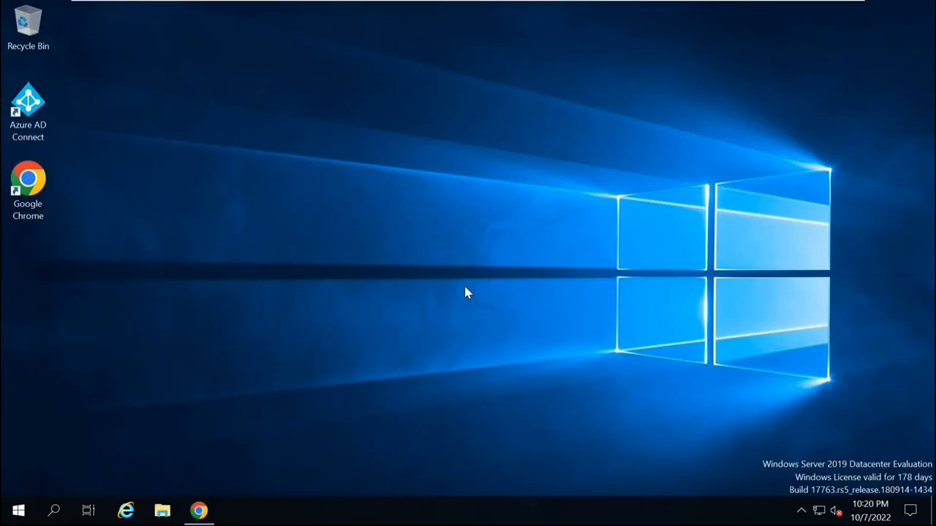
mouse_move(392, 253)
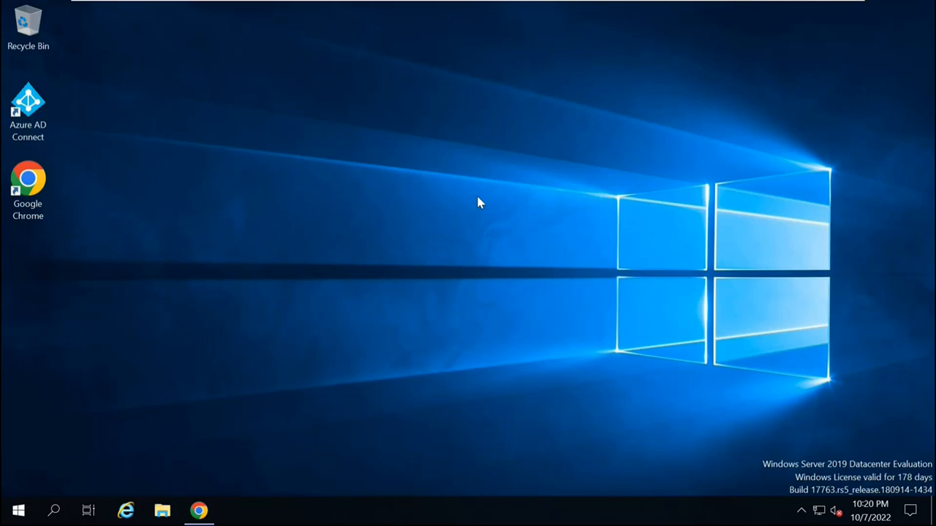
Step: Search Start for 'group' to find the Group Policy Management console
text(group)
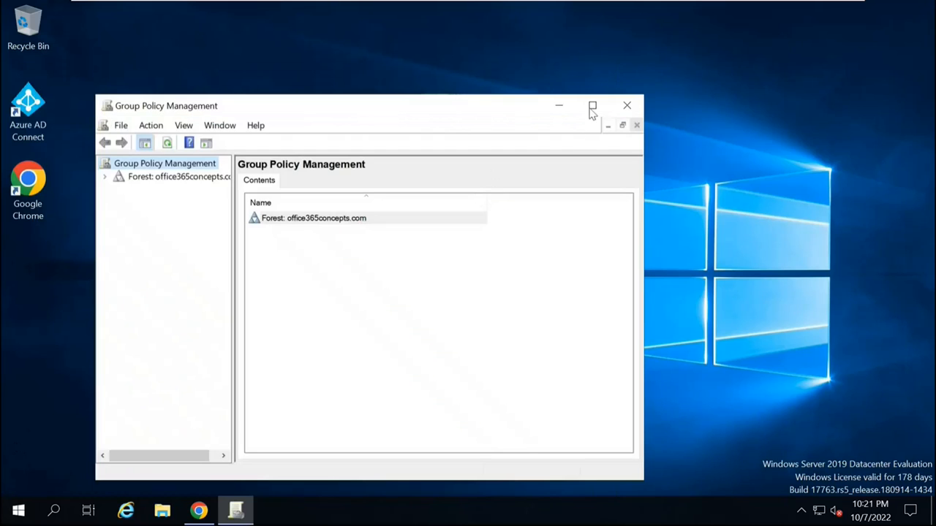
Step: Expand Domains > office365concepts.com and open Default Domain Policy for editing
click(593, 105)
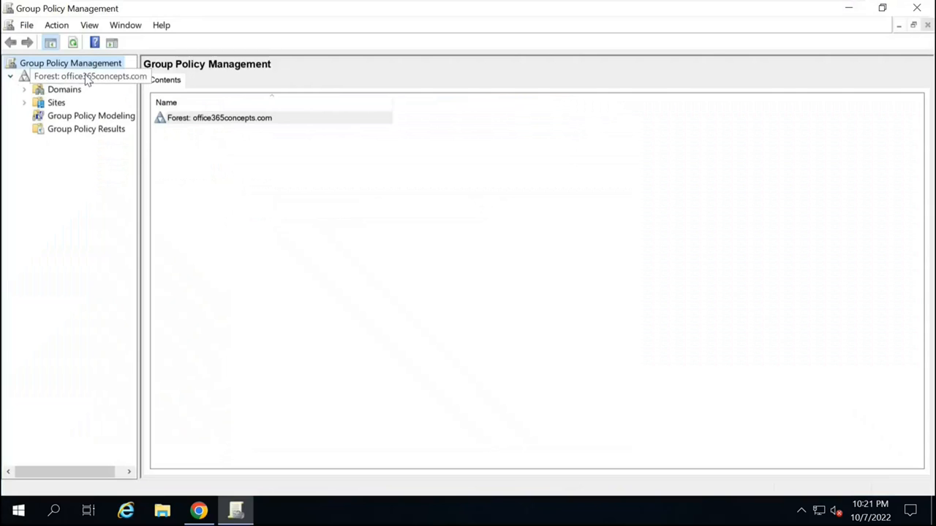
click(24, 89)
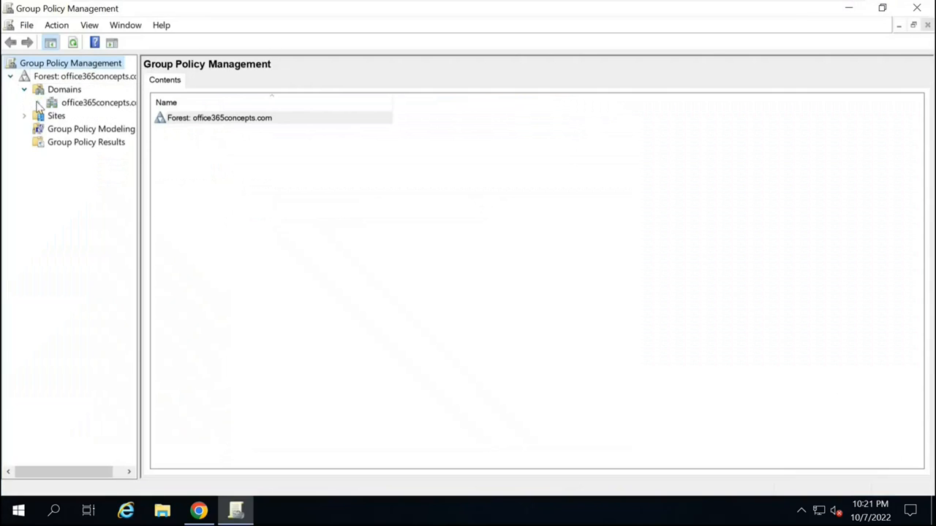
click(38, 102)
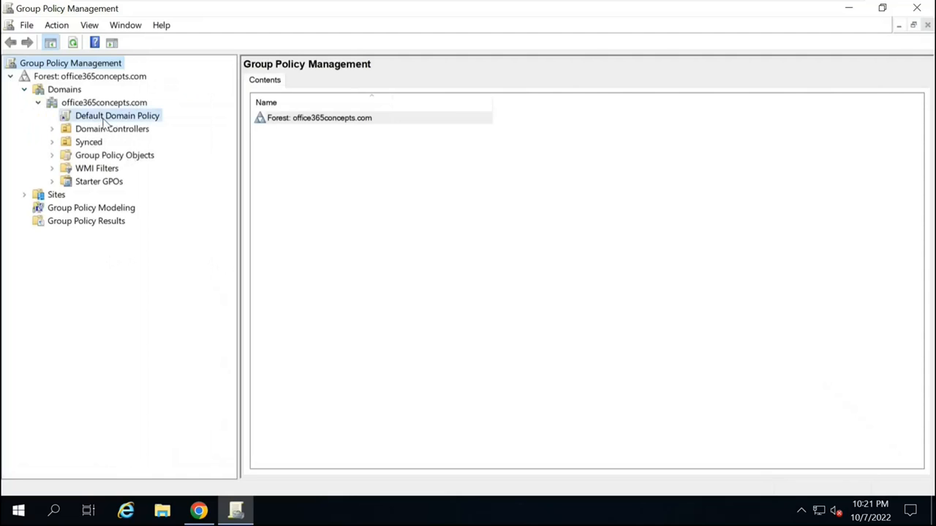
click(116, 115)
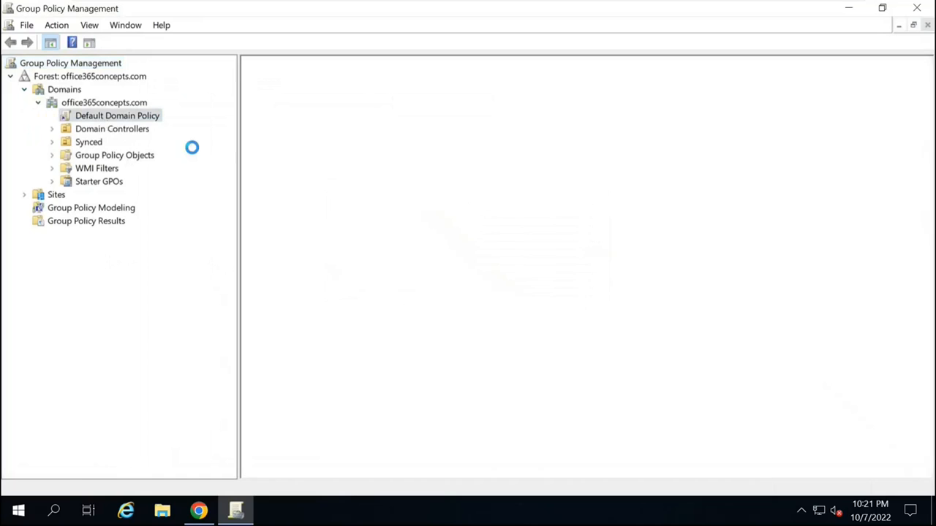
click(117, 116)
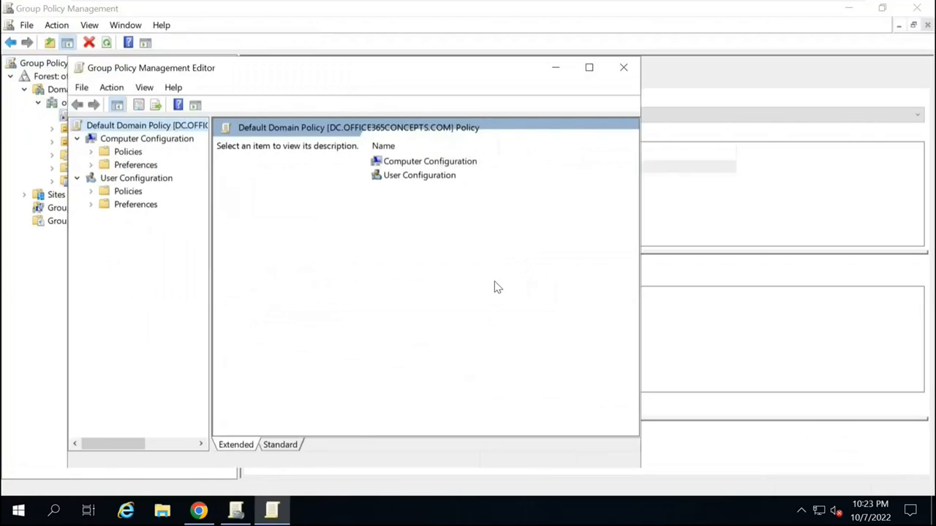
Step: Browse User Configuration down to Internet Explorer > Internet Control Panel > Security Page
click(588, 67)
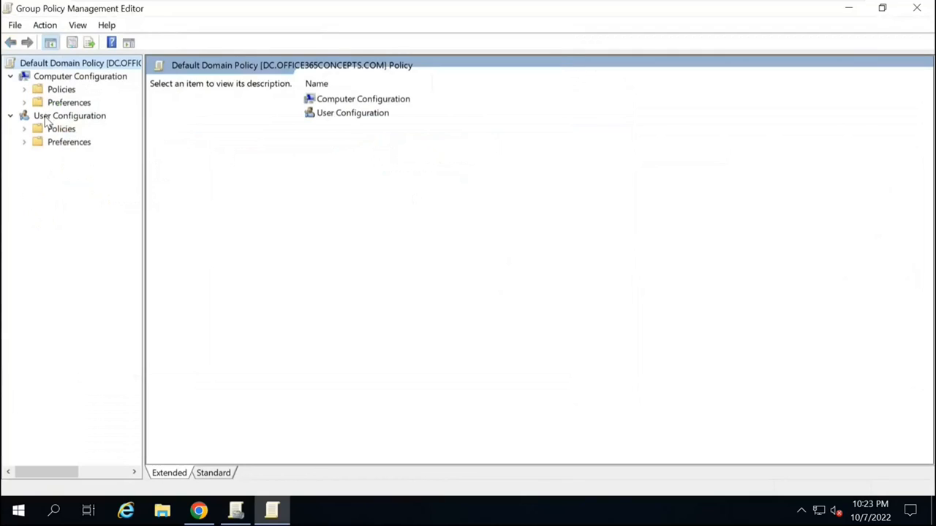
click(23, 128)
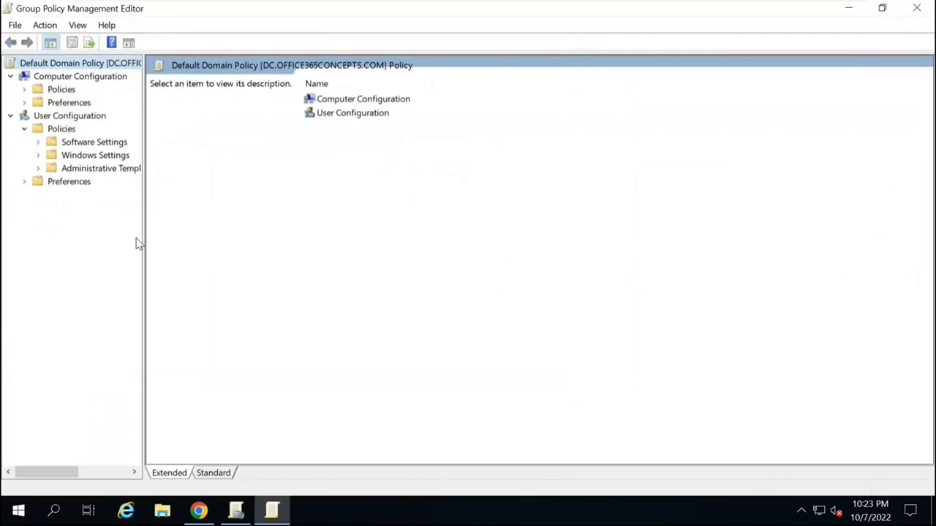
mouse_move(149, 232)
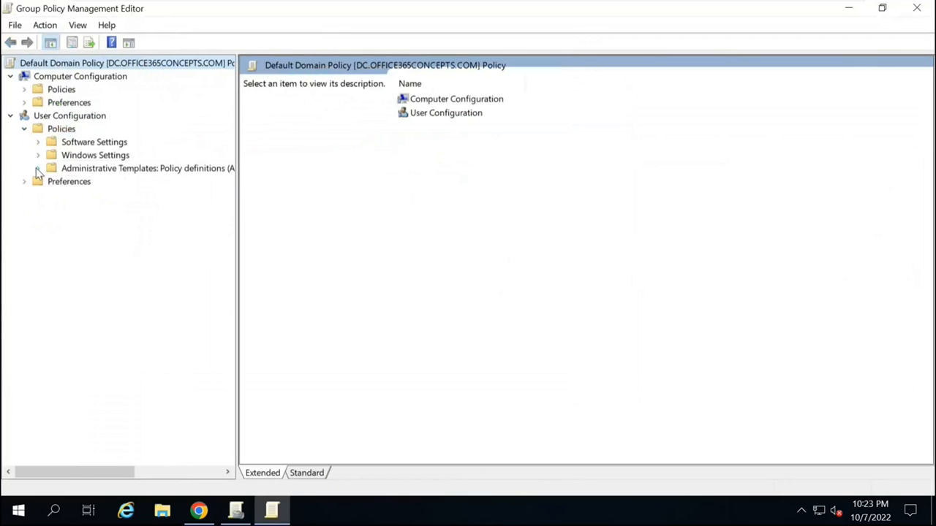
click(38, 168)
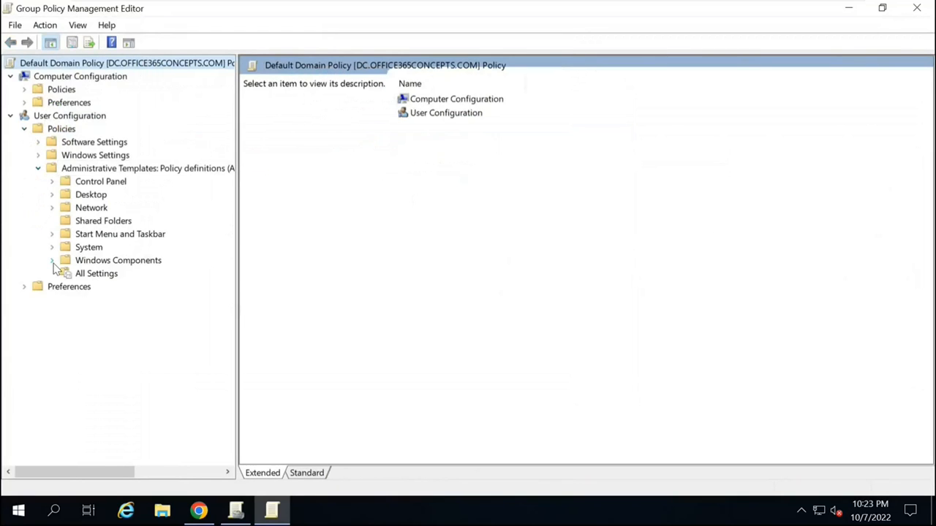
click(53, 260)
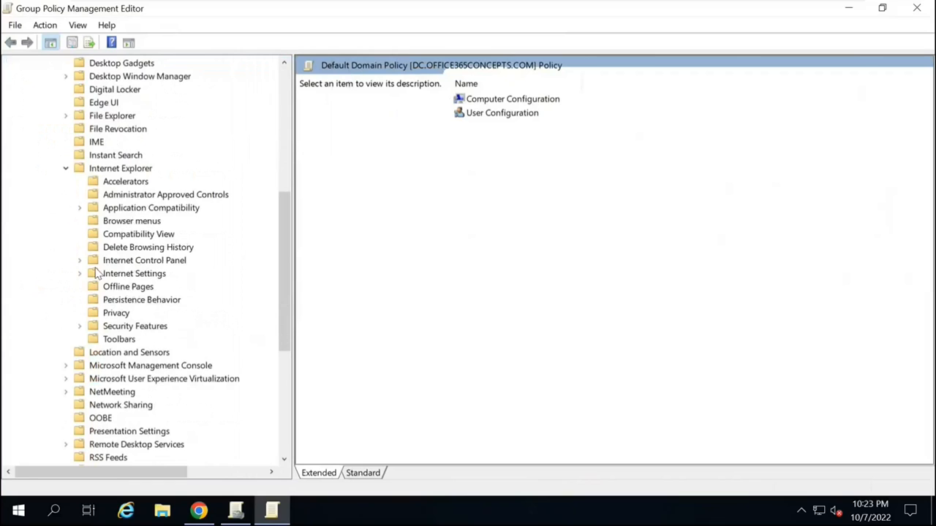
click(79, 260)
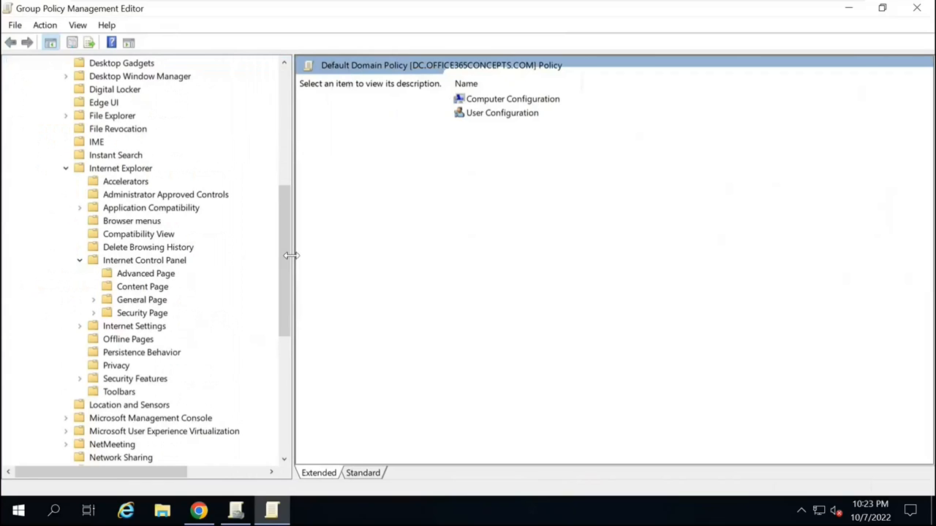
click(142, 313)
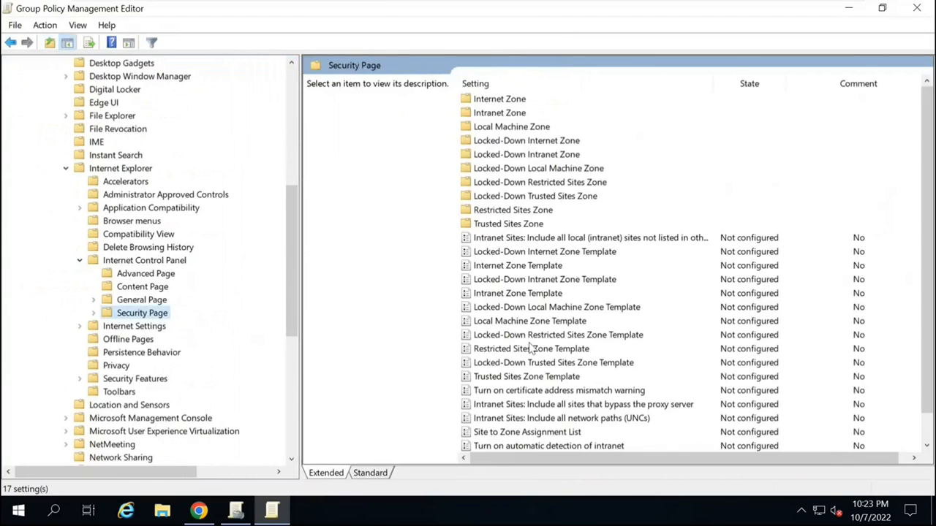
Step: Review the Restricted Sites Zone Template and Site to Zone Assignment List descriptions
click(530, 348)
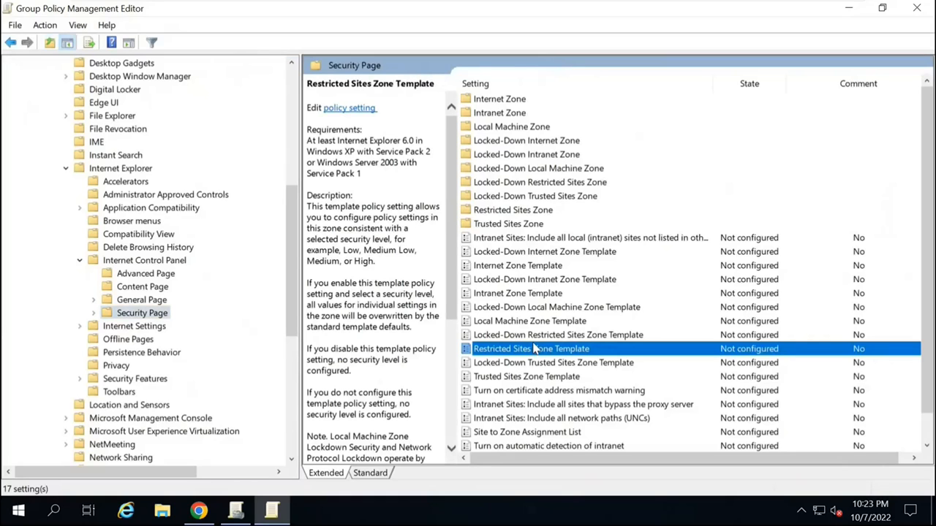
click(526, 433)
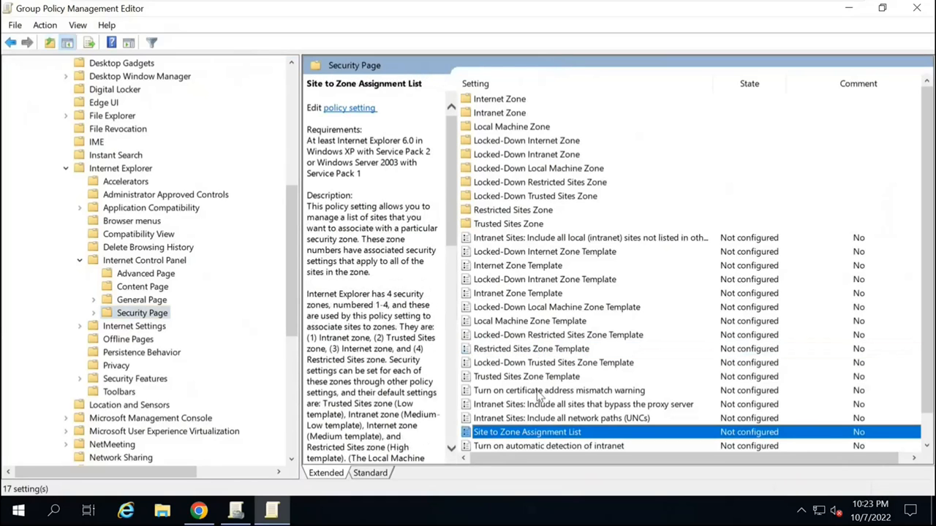
mouse_move(578, 441)
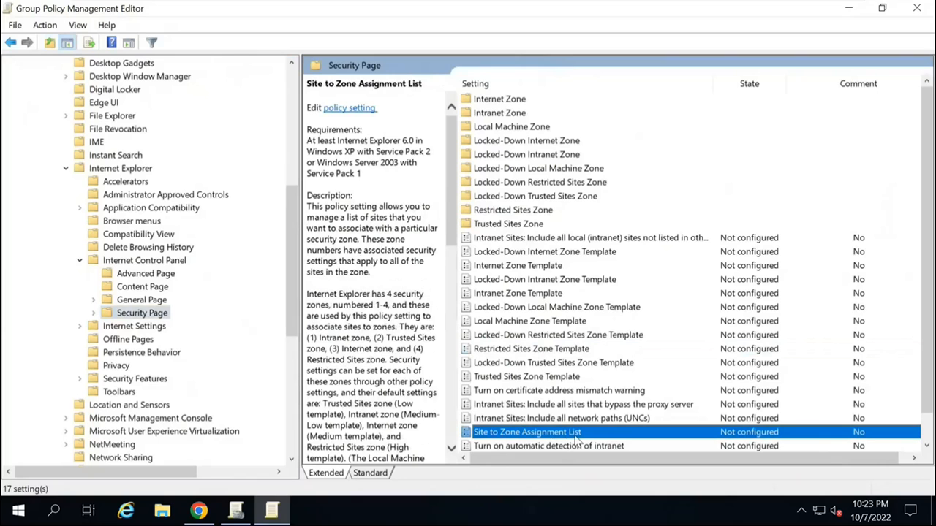
Step: Set Site to Zone Assignment List to Enabled and show its zone assignment entries
double_click(526, 433)
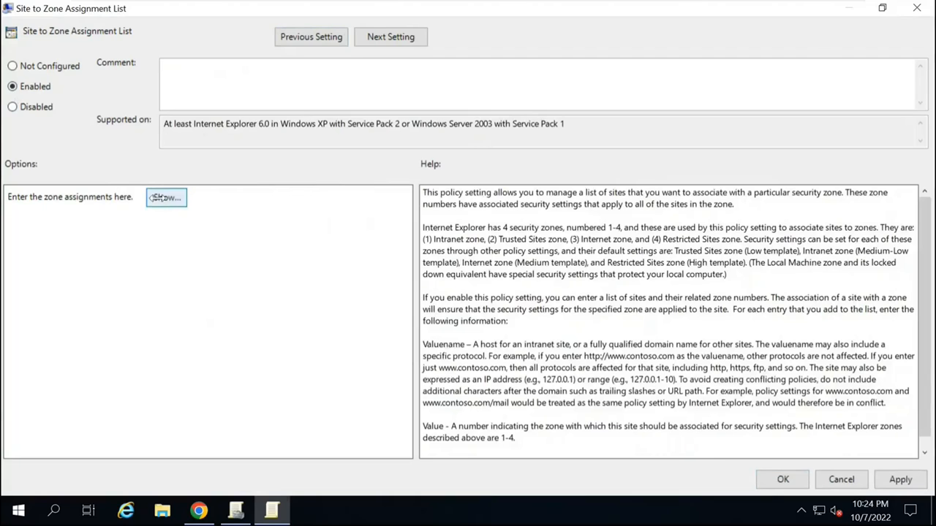
click(166, 197)
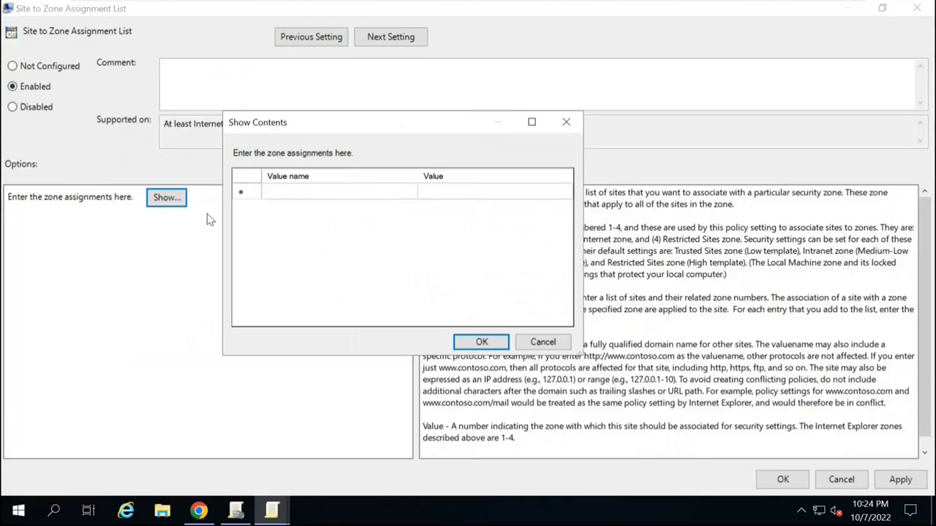
click(339, 192)
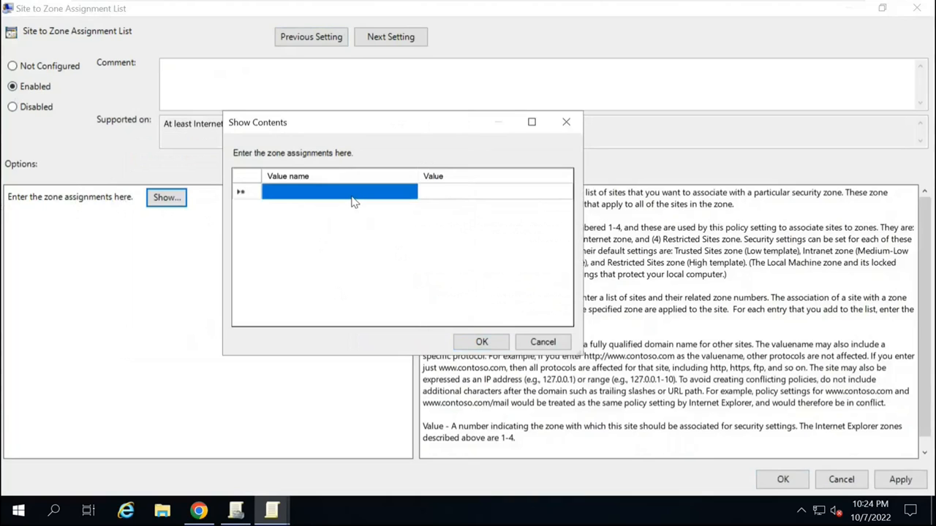
text(https://)
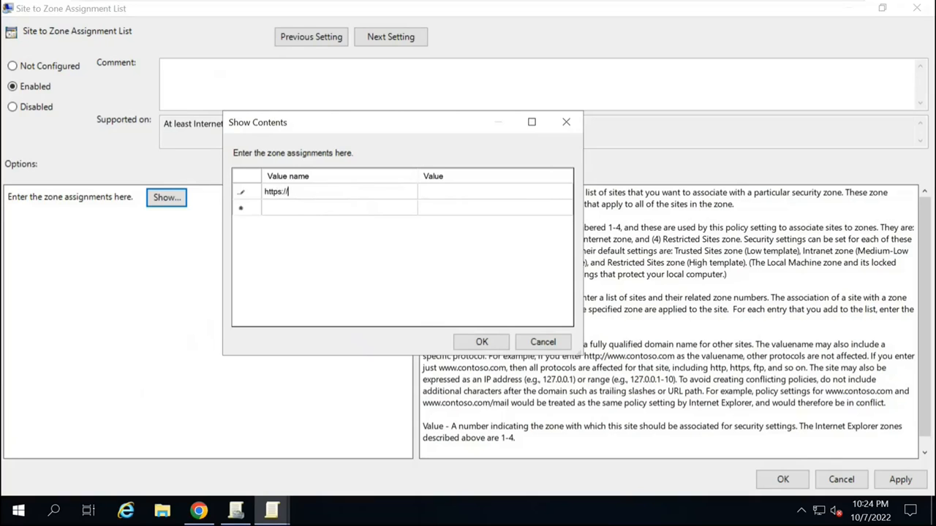
text(auto)
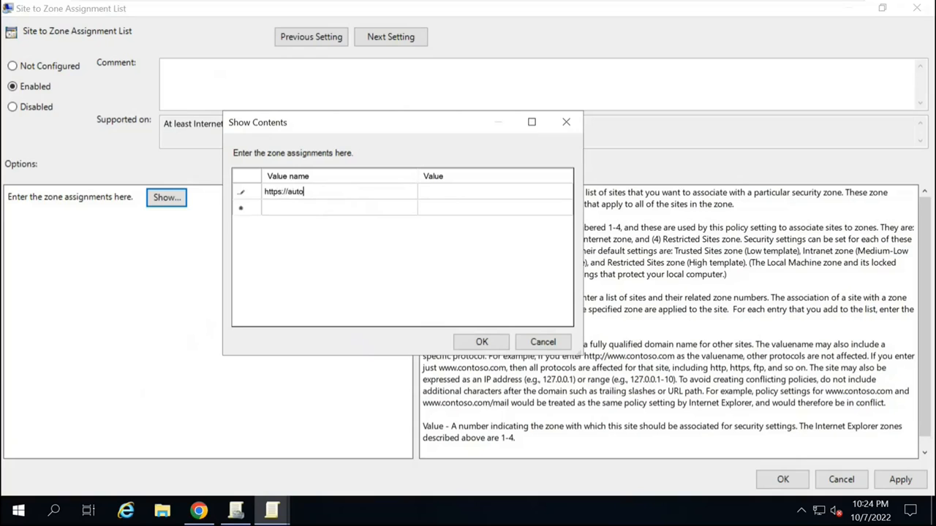
text(logon)
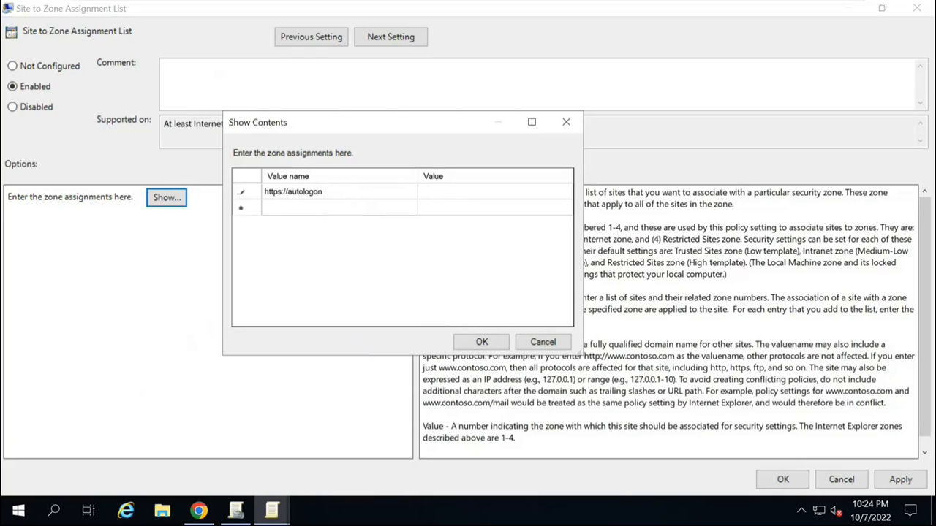
text(.microsoft)
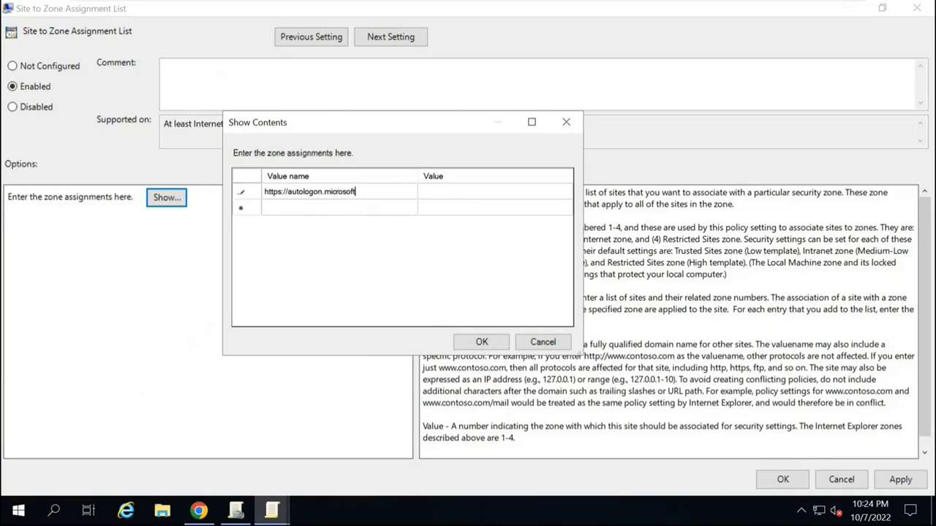
text(azurea)
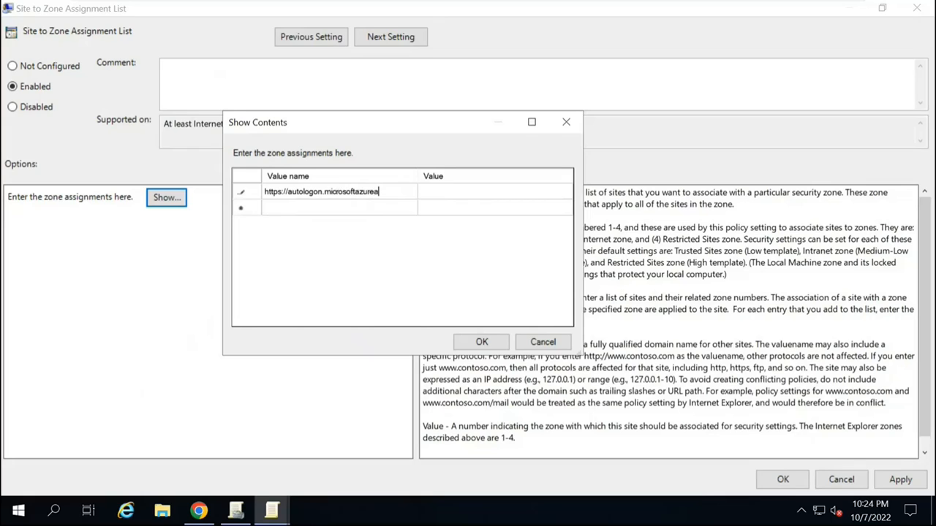
text(d-sso.com)
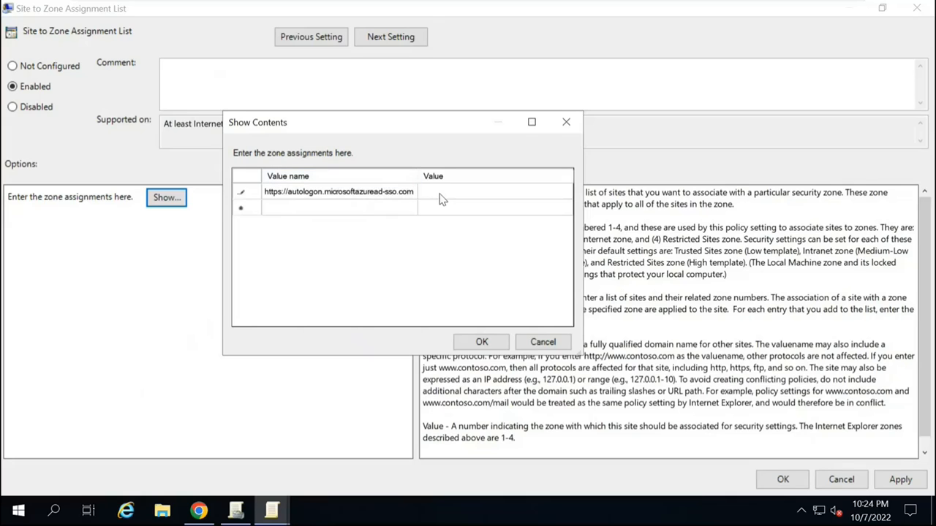
text(1)
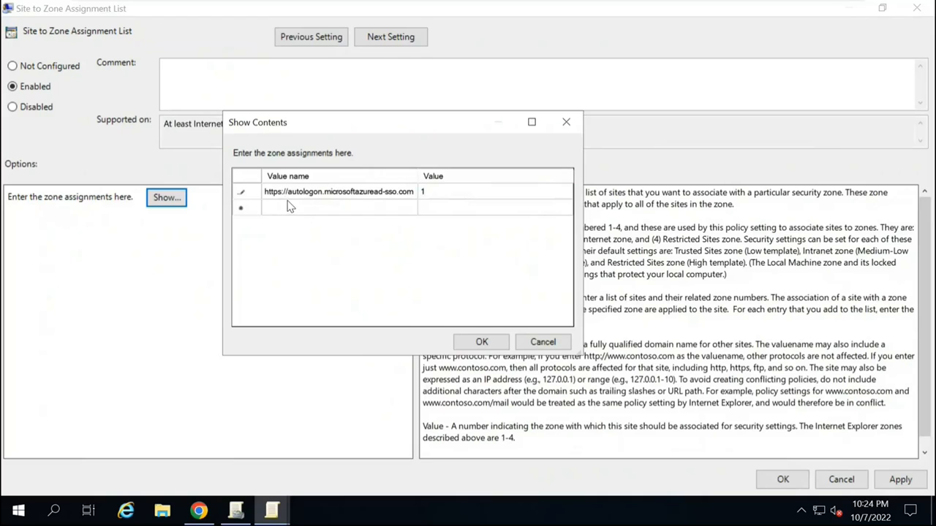
text(http://autologon.microsoftazuread-sso.com)
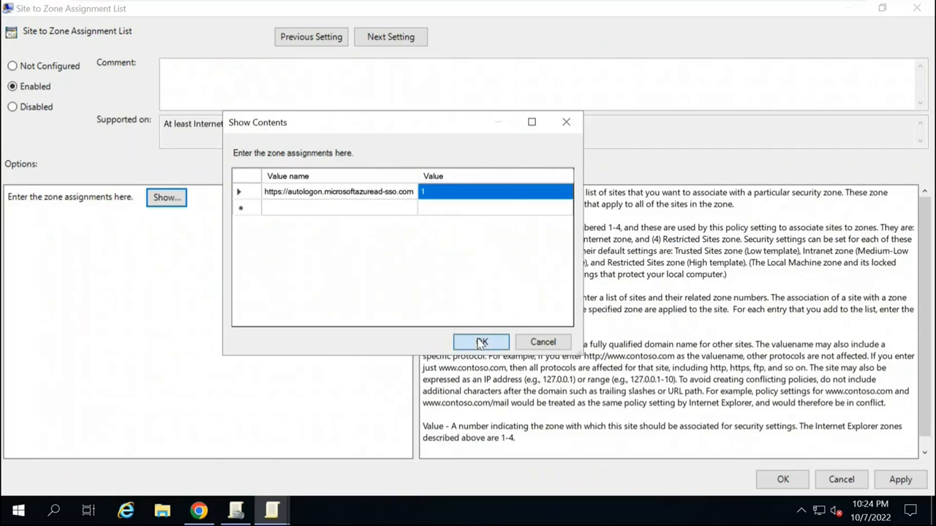
click(481, 342)
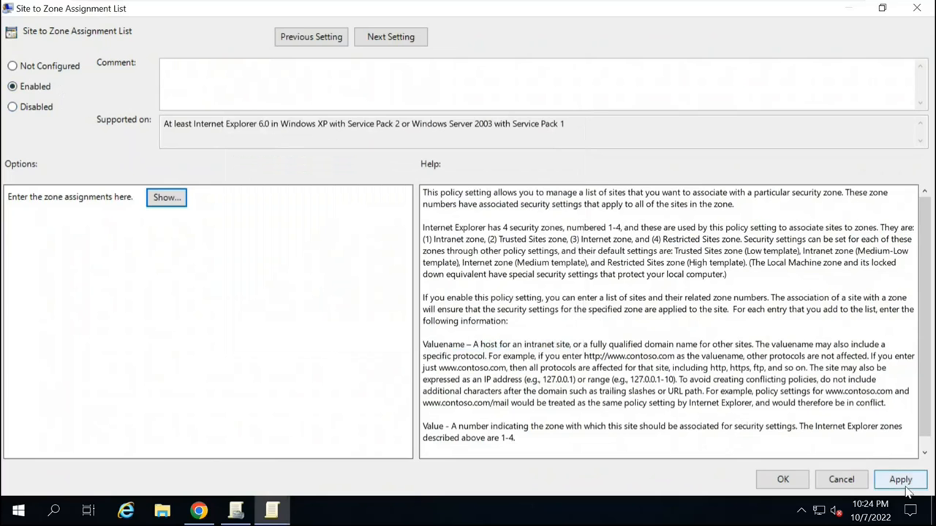
Step: Apply the Site to Zone Assignment List, then recheck its Show list to confirm the autologon entry was kept
click(783, 479)
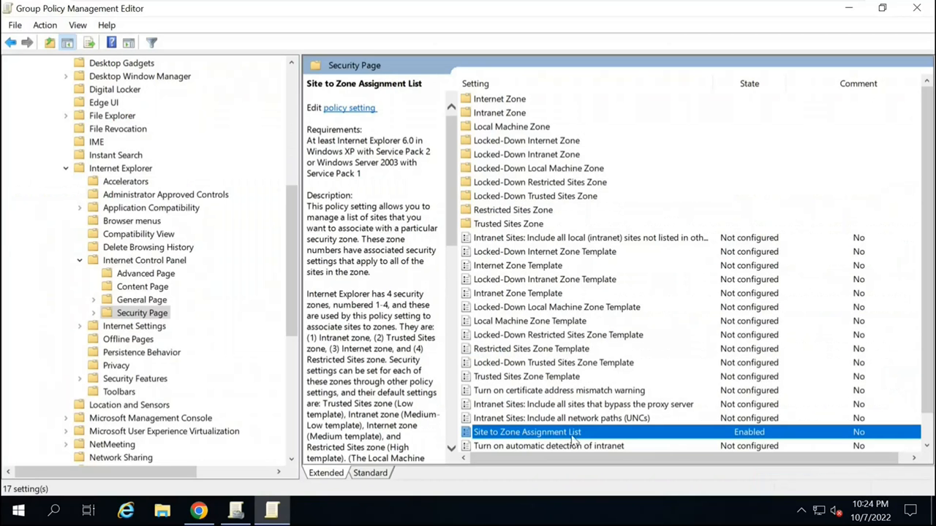
double_click(526, 433)
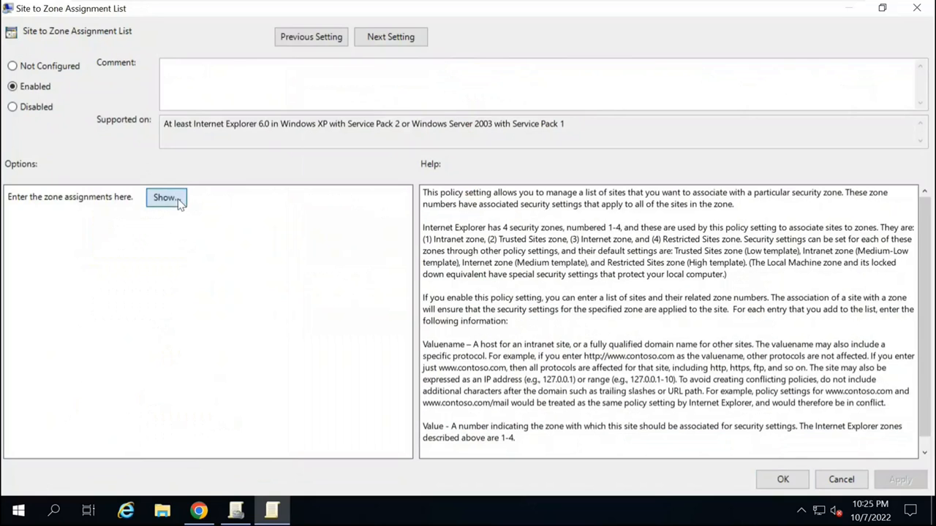
click(167, 198)
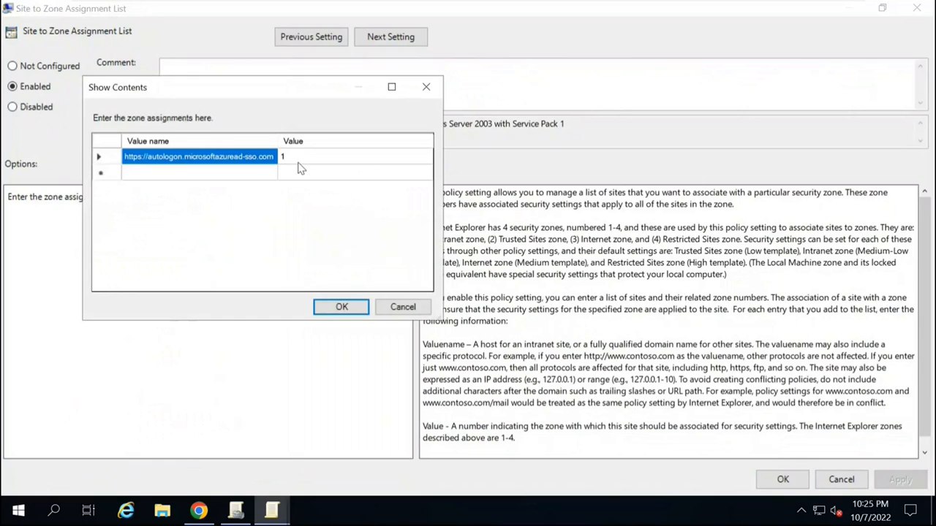
mouse_move(324, 208)
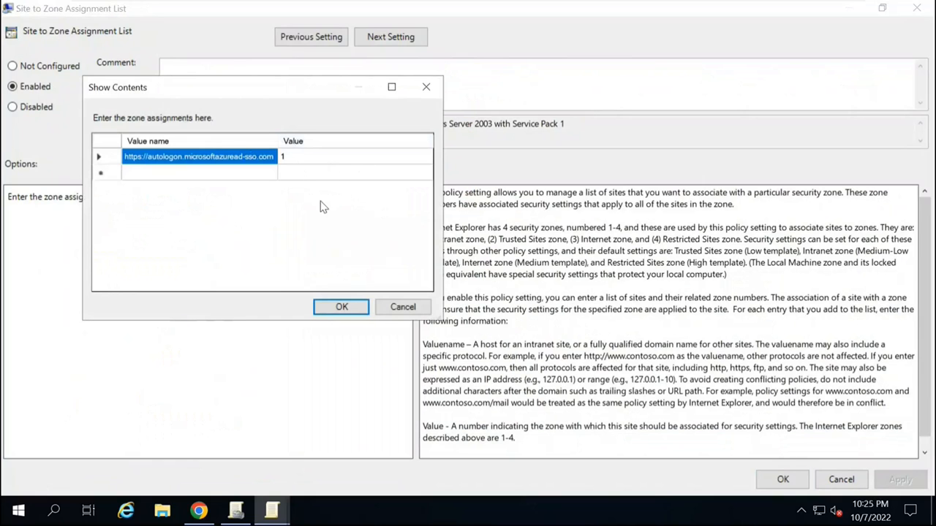
click(340, 307)
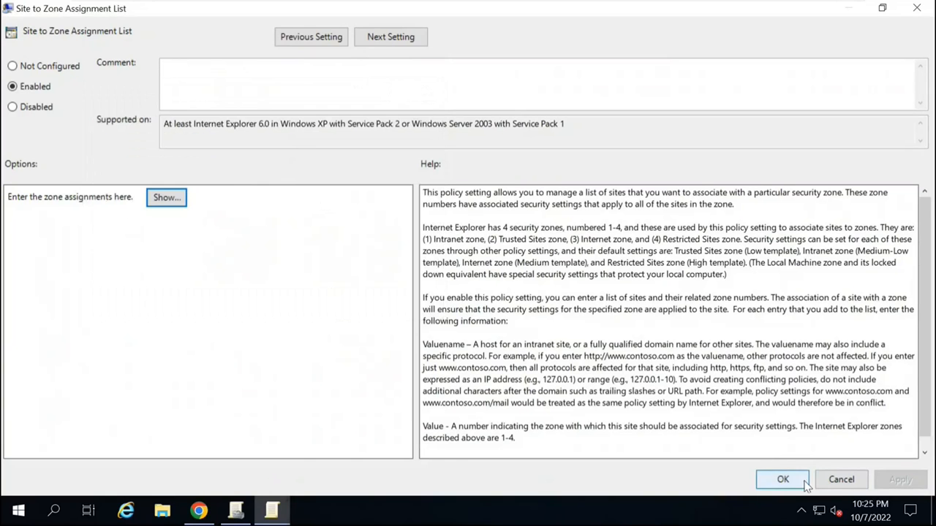
click(783, 479)
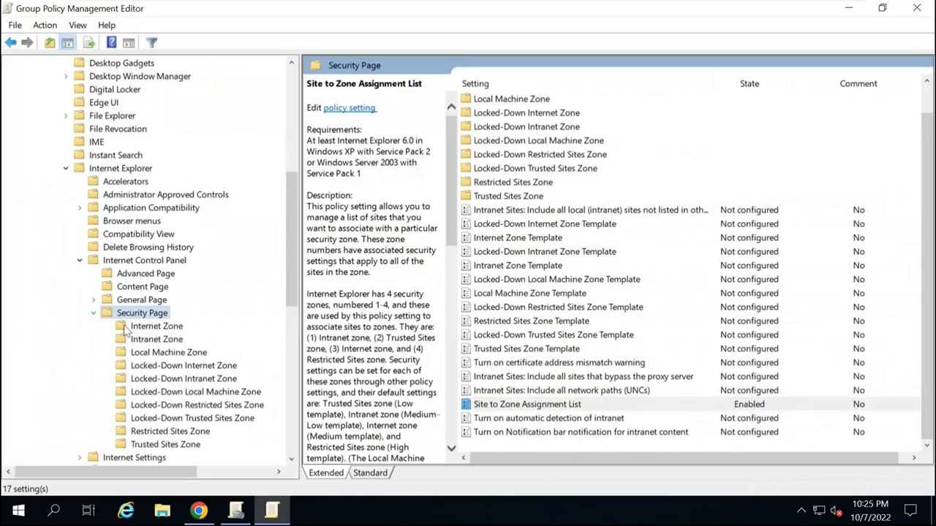
Step: Under Intranet Zone, set 'Allow updates to status bar via script' to Enabled and save it
scroll(down, 3)
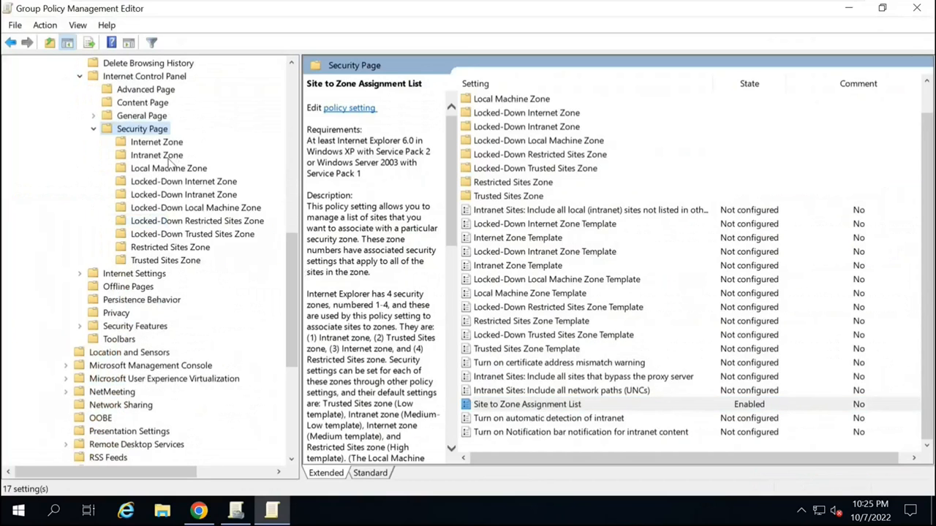
click(156, 155)
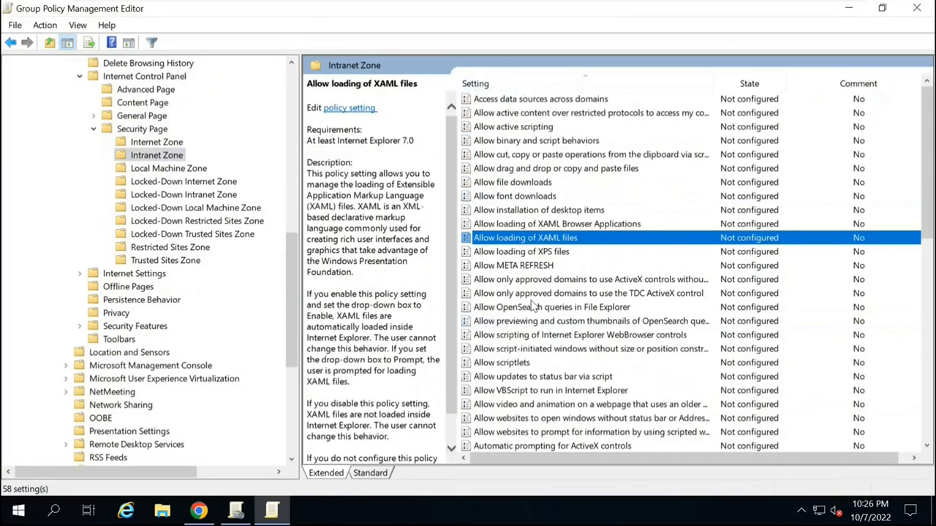
click(544, 377)
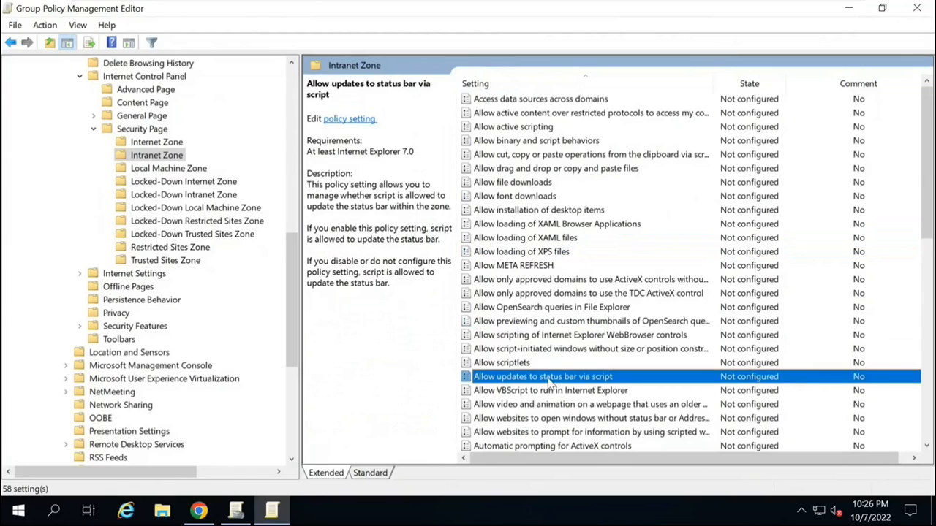
double_click(542, 377)
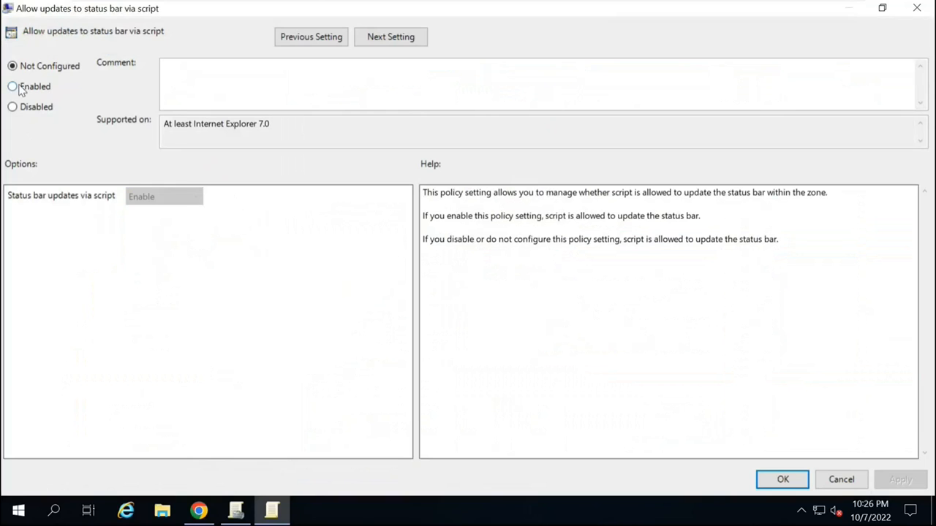
click(12, 87)
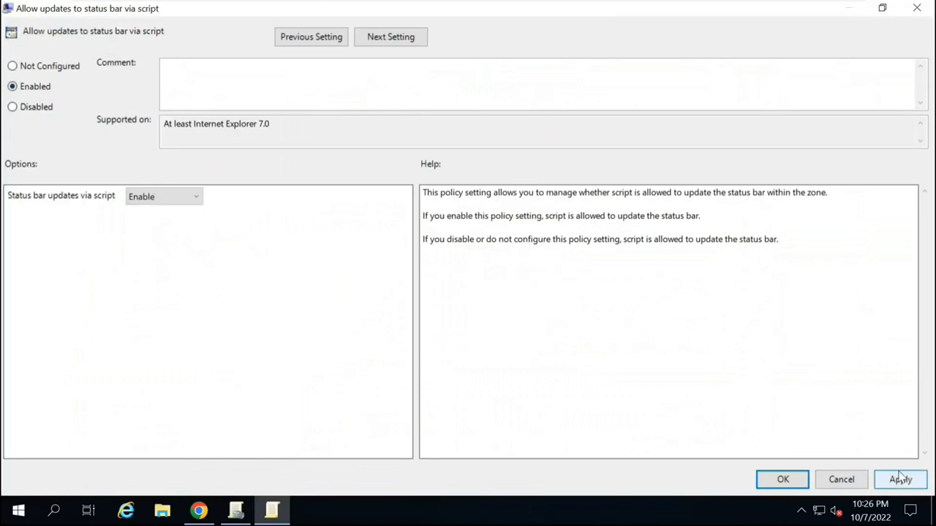
click(782, 480)
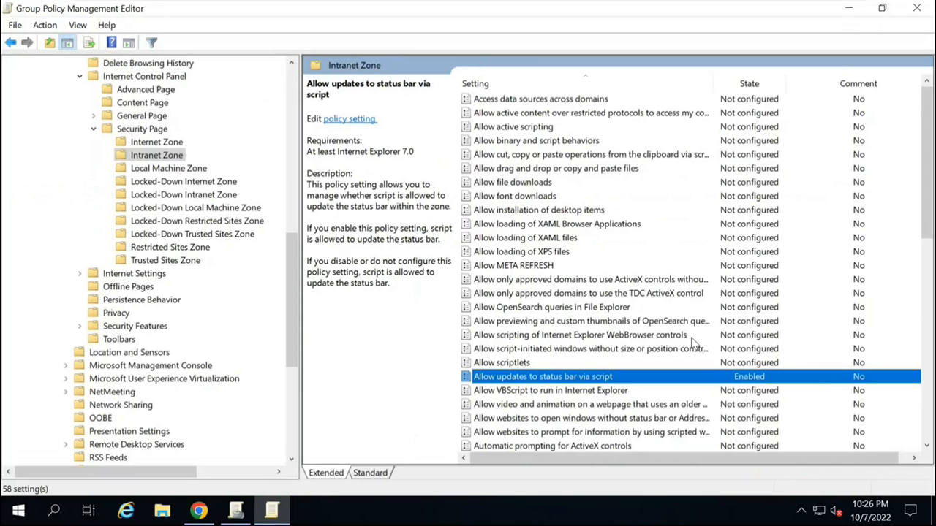
mouse_move(243, 284)
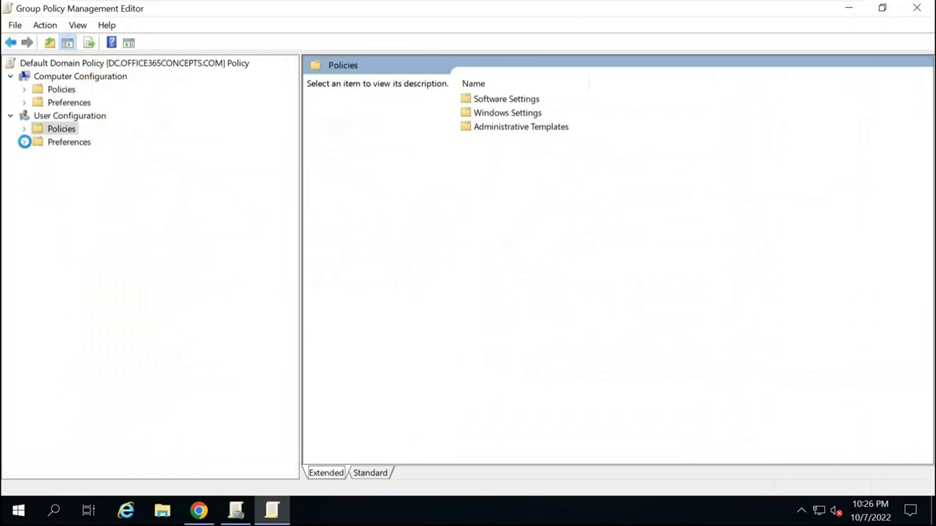
Step: Expand the user Preferences branch and bring up the Registry node's context menu for a new item
click(23, 142)
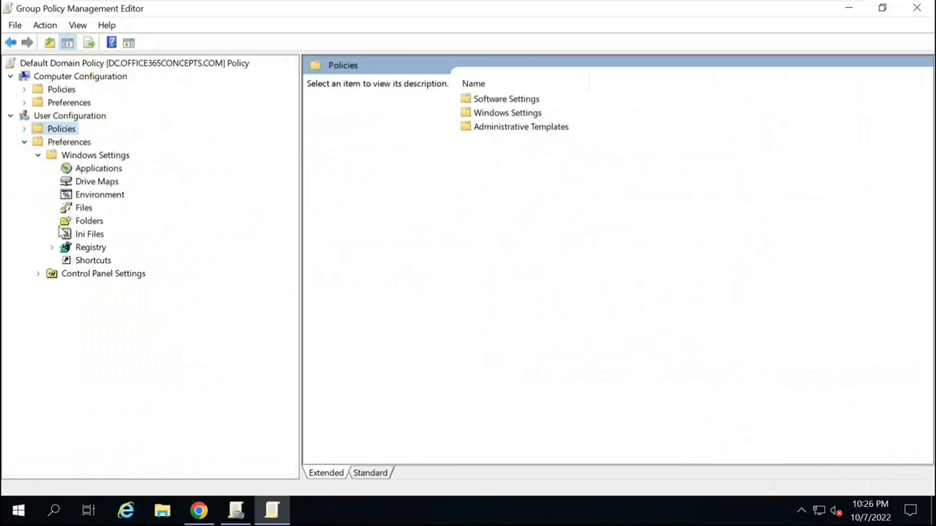
right_click(90, 247)
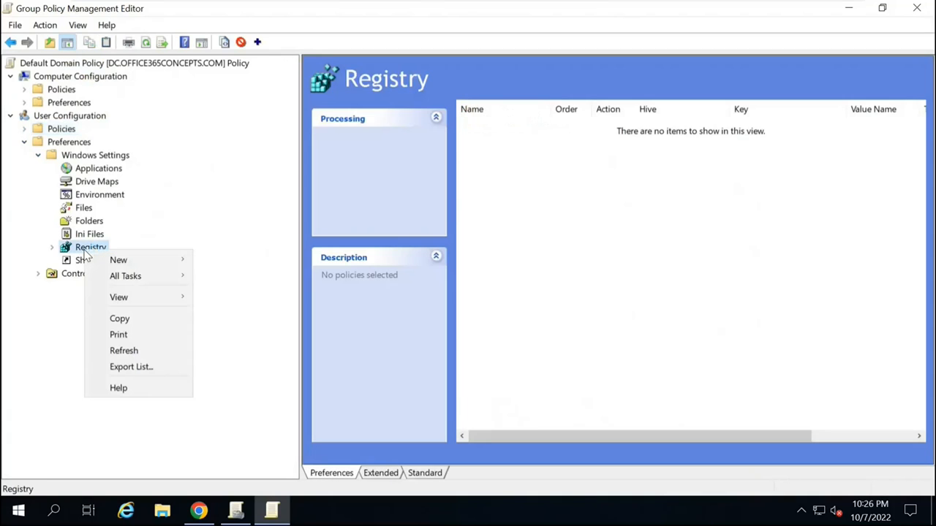
mouse_move(117, 260)
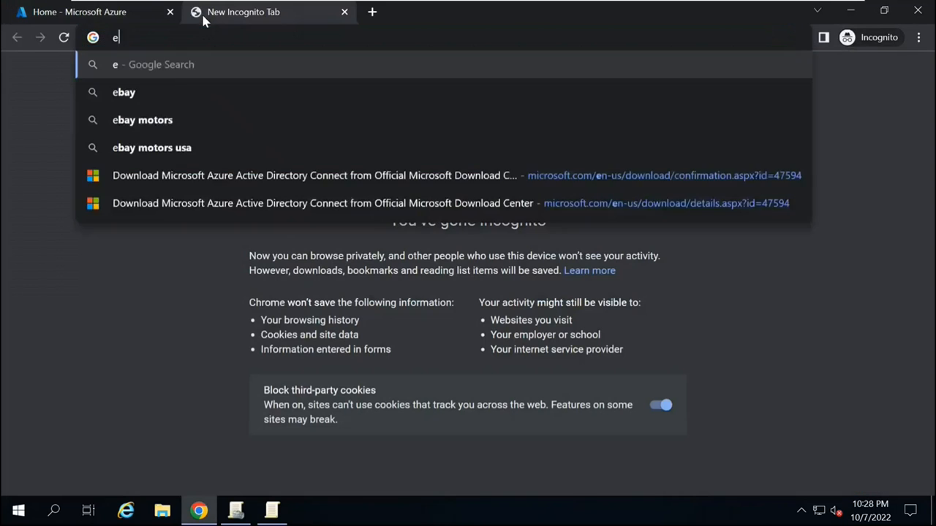
Step: Search 'enable azure ad sso', open the Seamless Single Sign-On quickstart and scroll to its Registry Item values
text(nable)
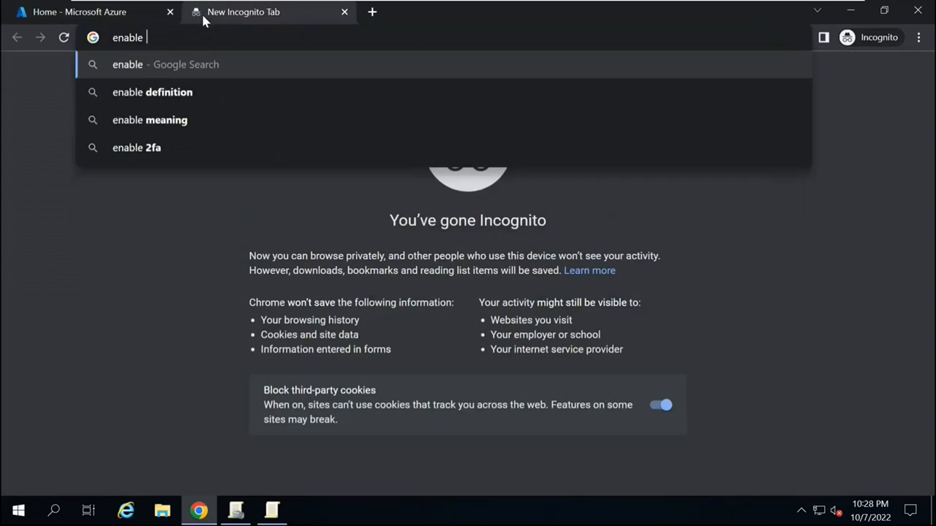
text(azure ad sso)
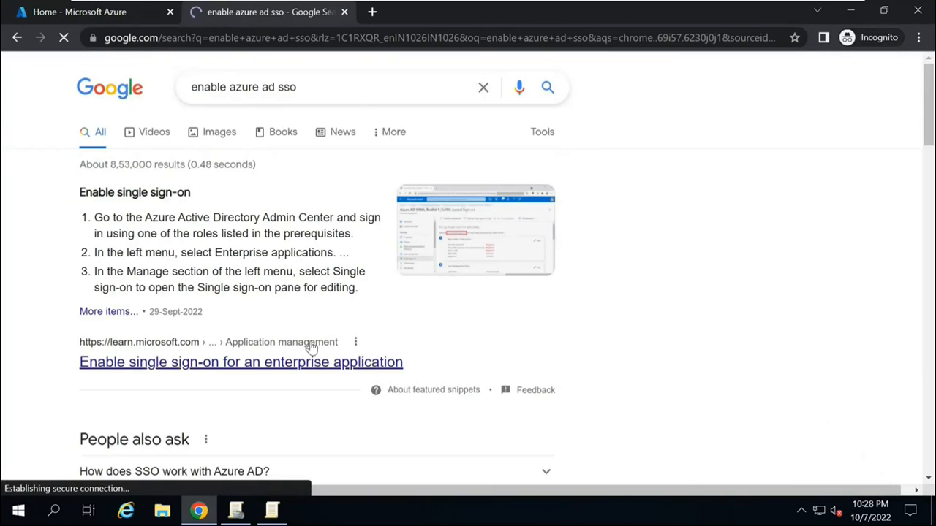
scroll(down, 3)
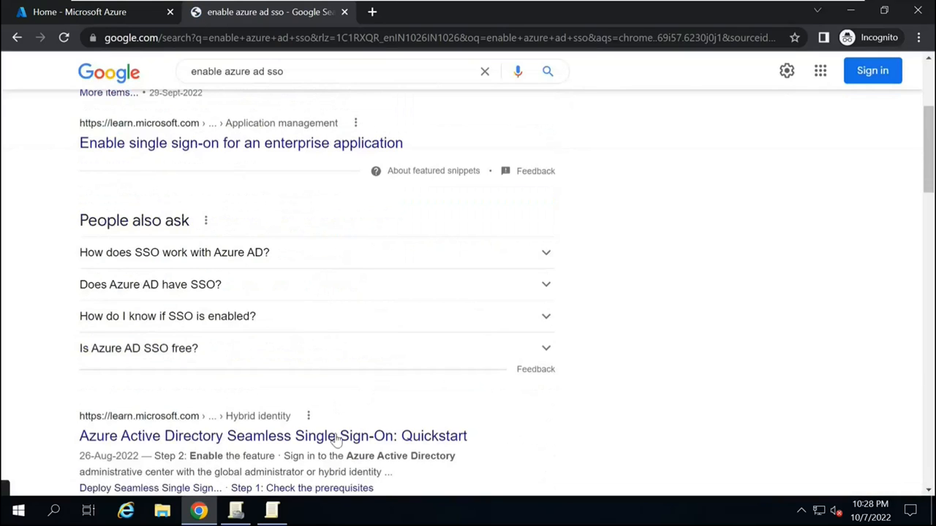
click(272, 436)
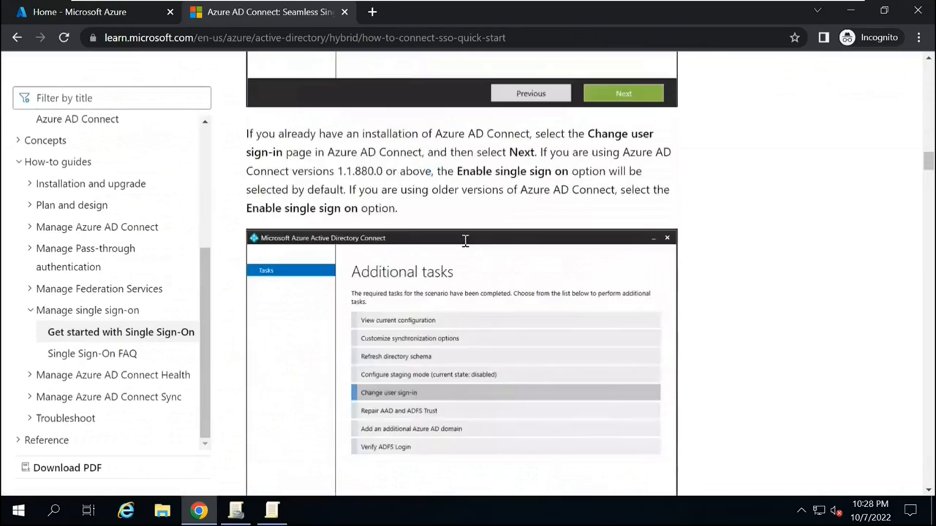
scroll(down, 3)
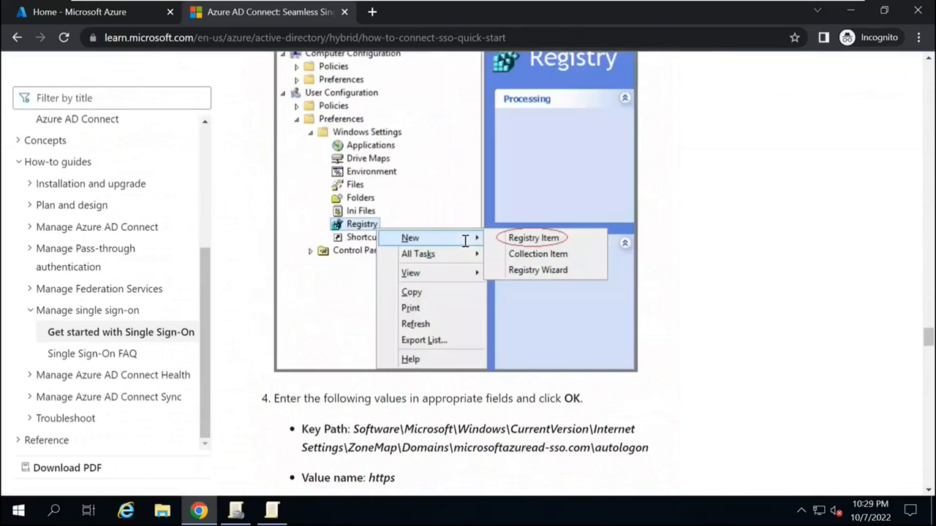
click(532, 237)
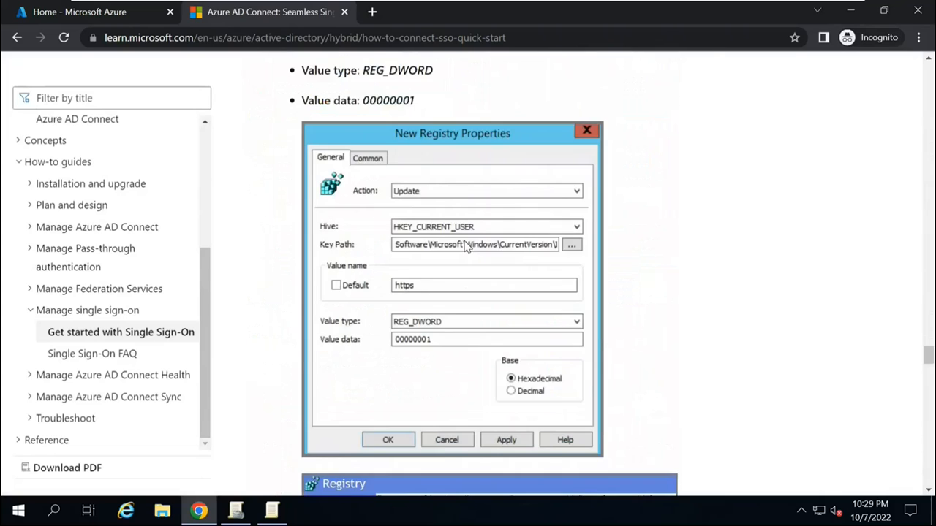
scroll(down, 3)
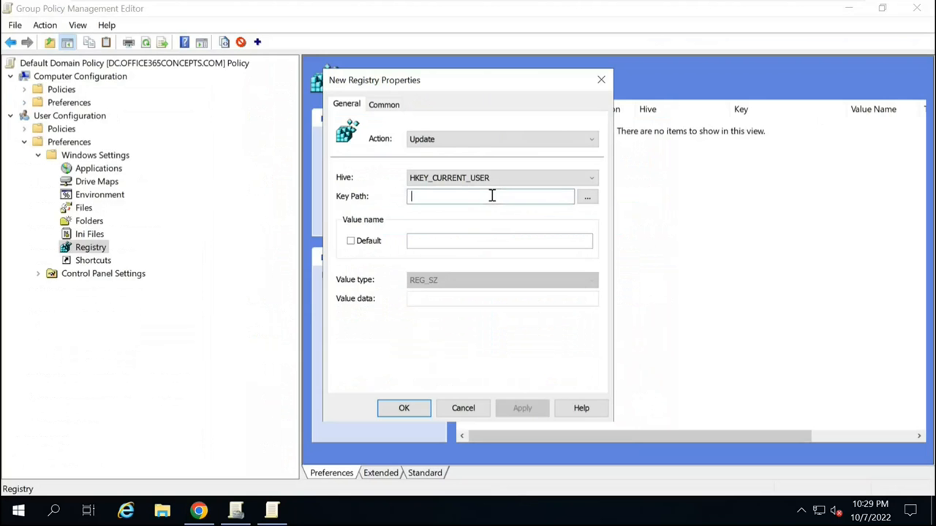
Step: Create registry item https, REG_DWORD 00000001, at Domains\microsoftazuread-sso.com\autologon and confirm it
text(Domains\microsoftazuread-sso.com\autologon)
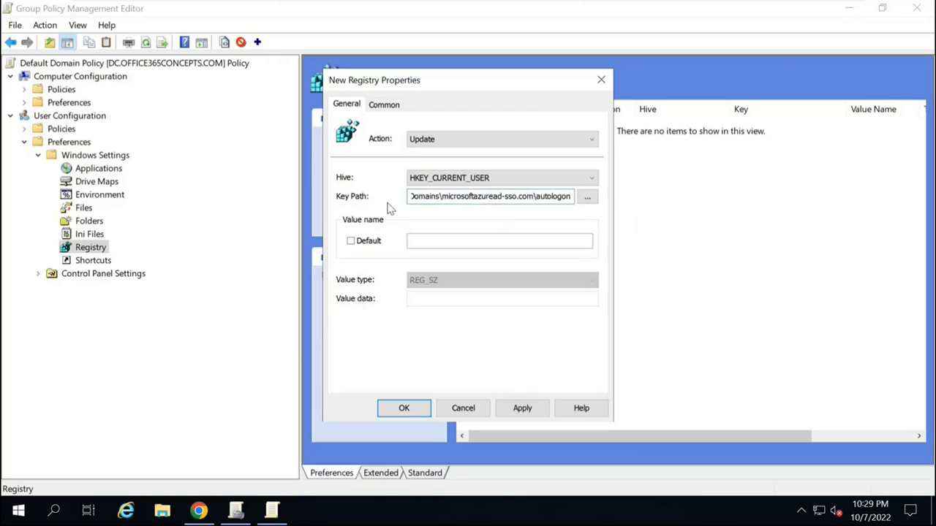
text(https)
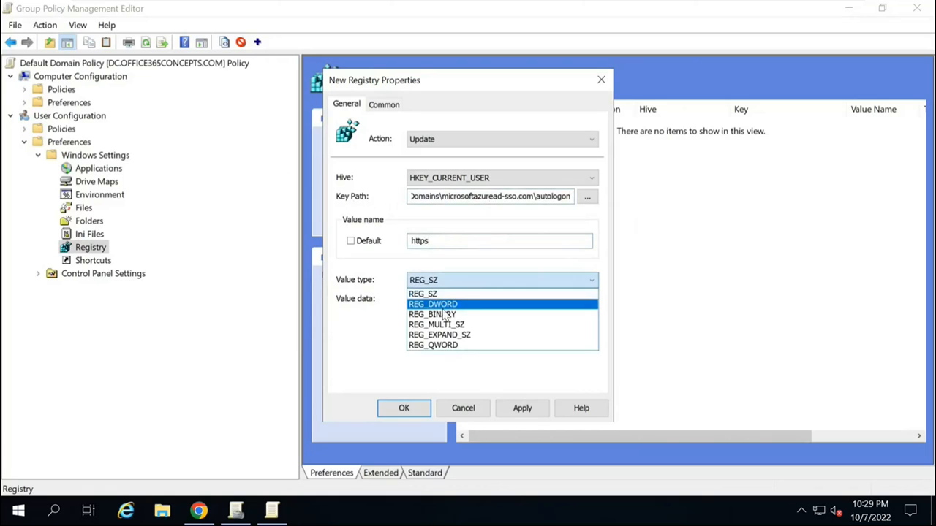
click(432, 303)
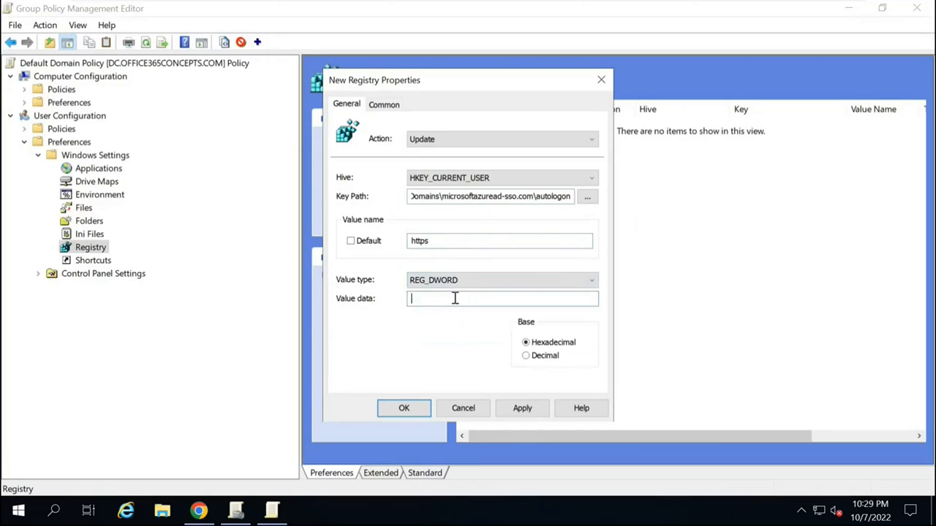
click(198, 511)
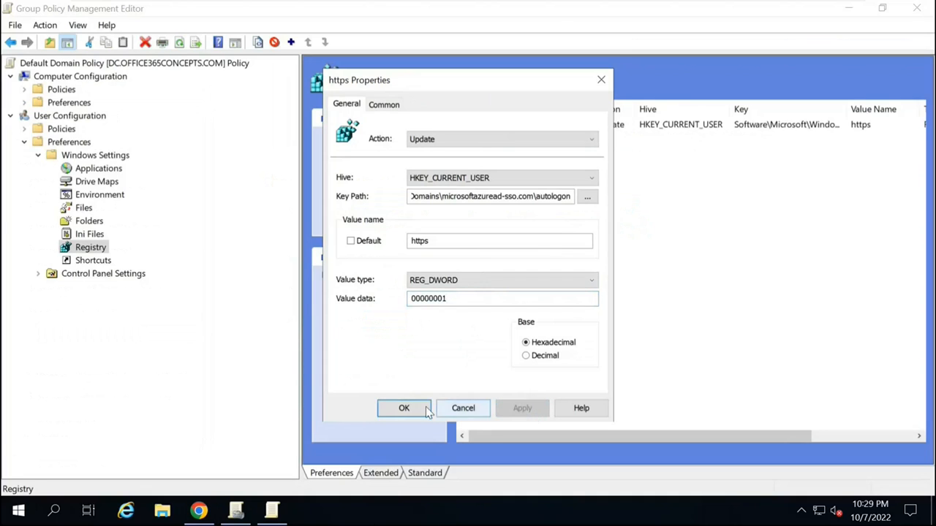
click(403, 408)
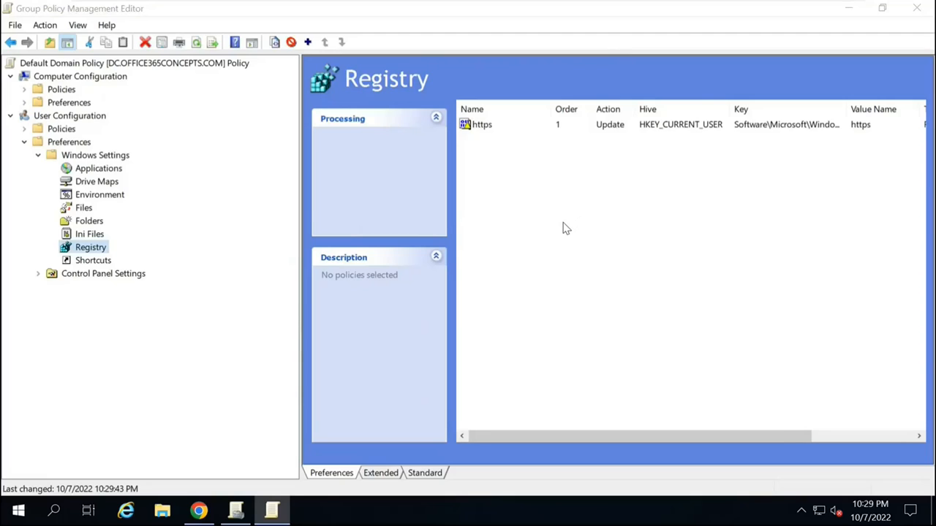
Step: Run gpupdate /force in Command Prompt to refresh computer and user policy
click(307, 510)
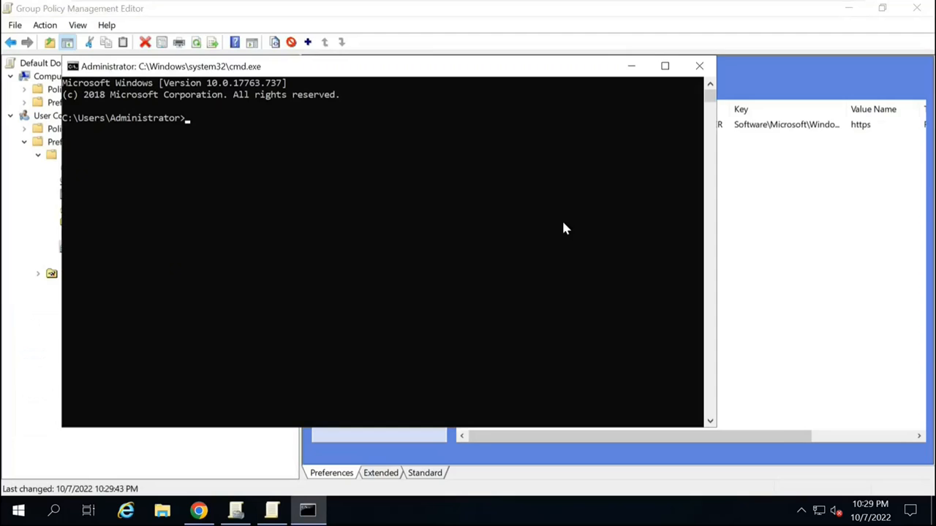
text(gp)
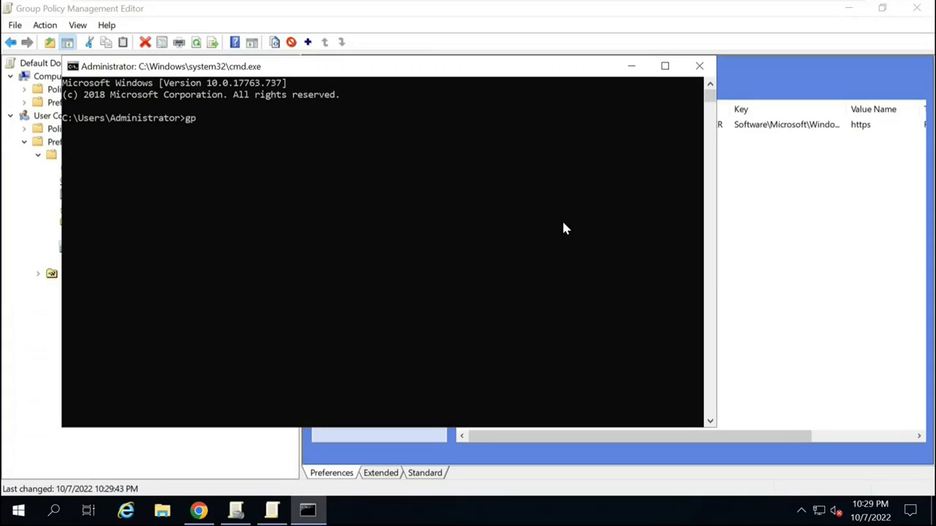
text(update /force)
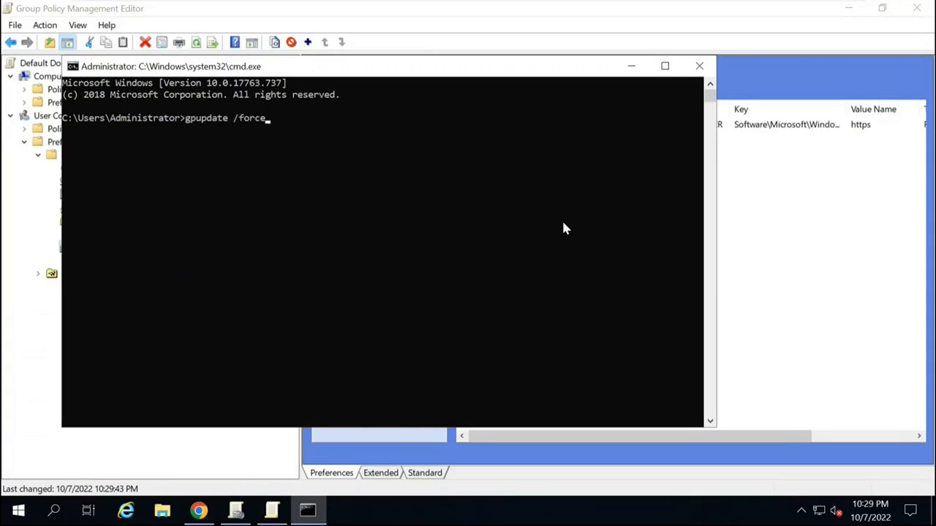
key(enter)
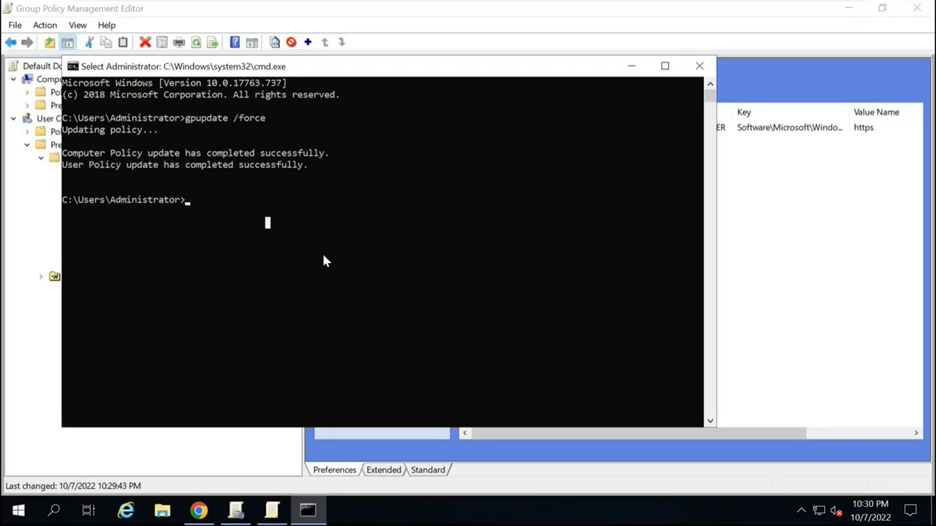
mouse_move(365, 279)
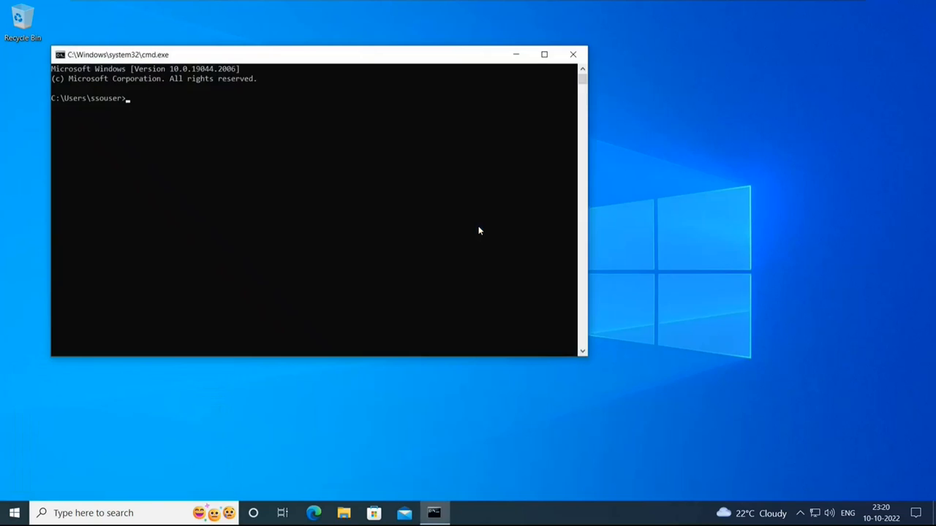
Step: Run ping dc on the client and get all four replies from DC.office365concepts.com
text(pin)
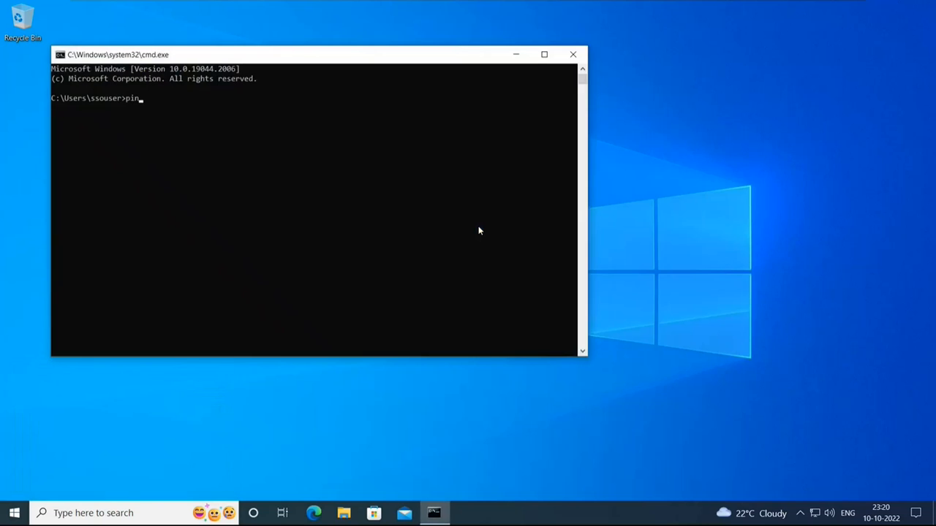
text(g)
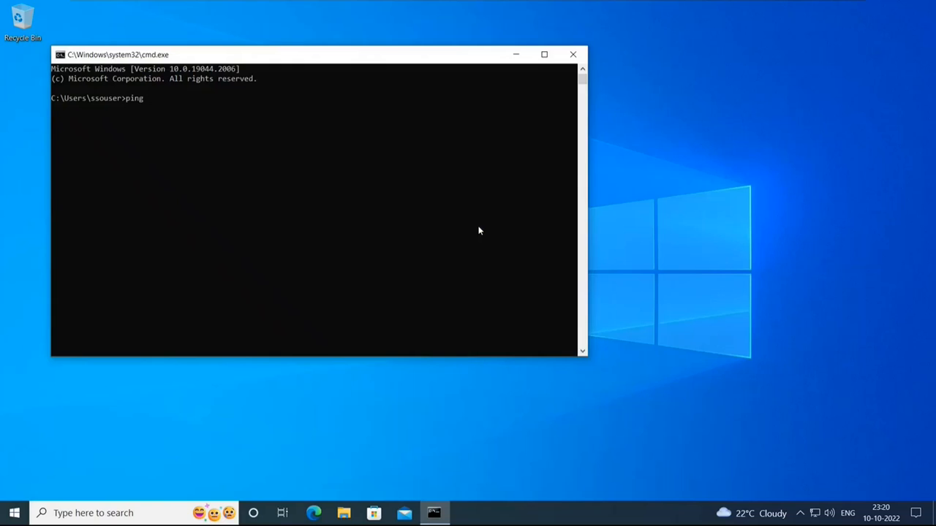
text(dc)
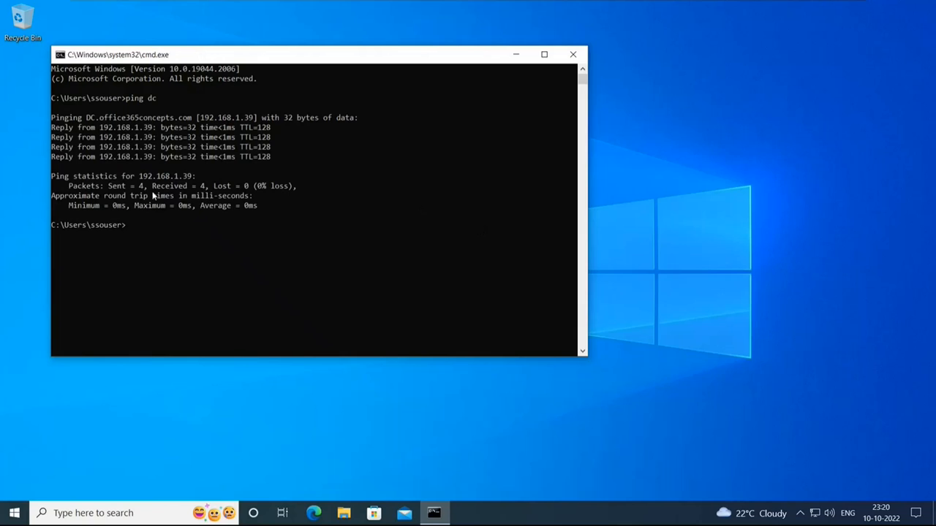
text(ping)
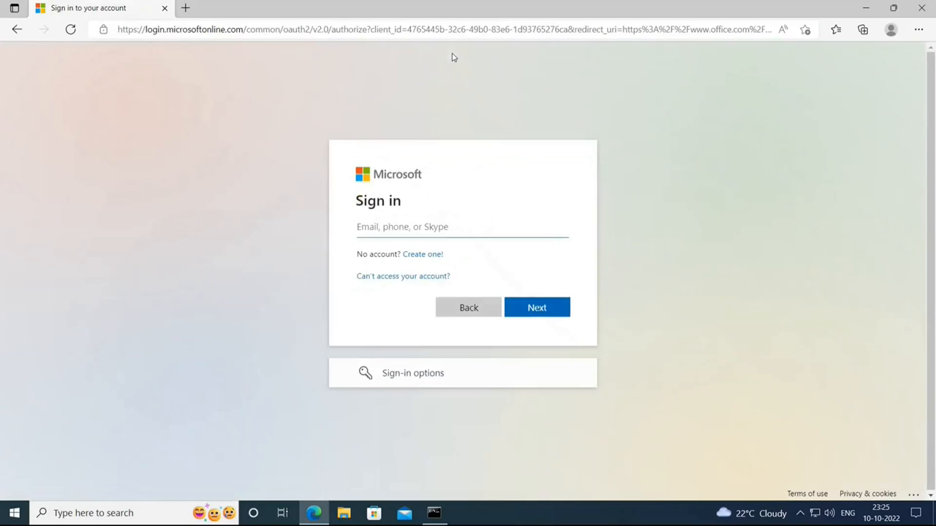
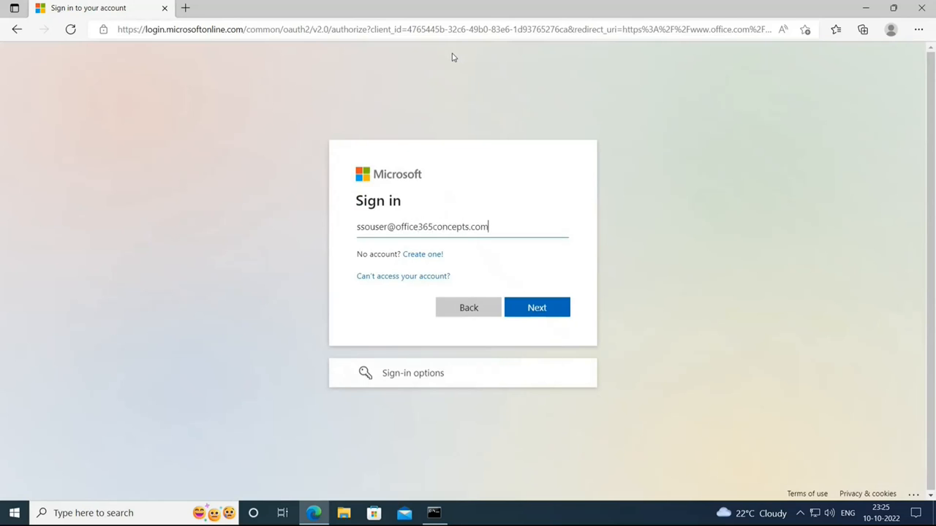
click(536, 307)
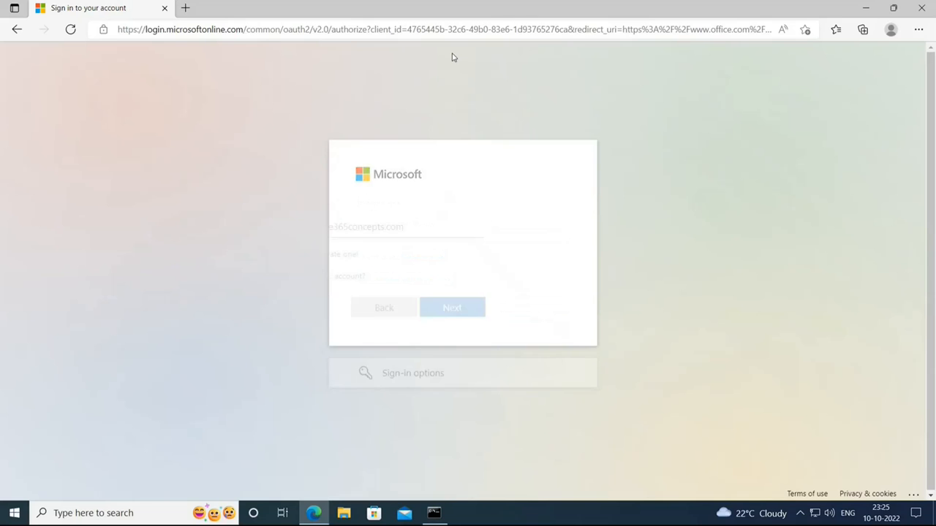
click(452, 307)
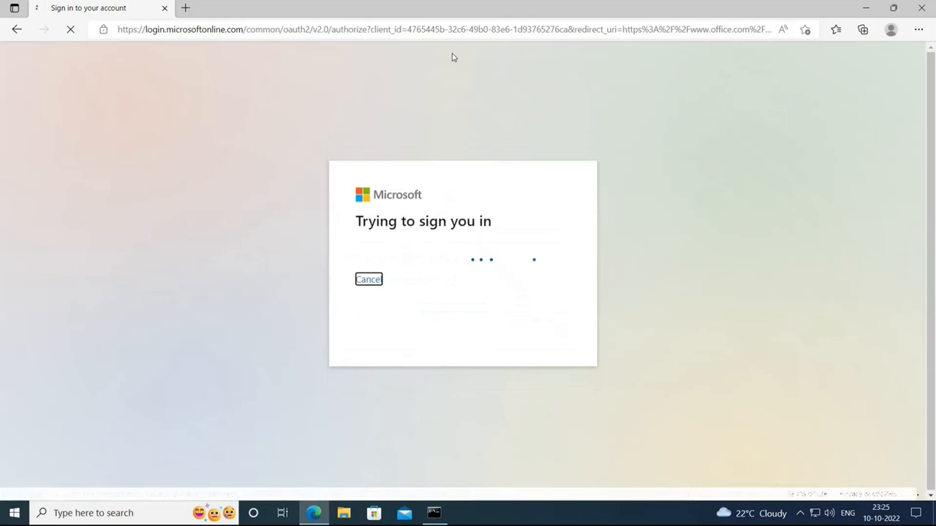